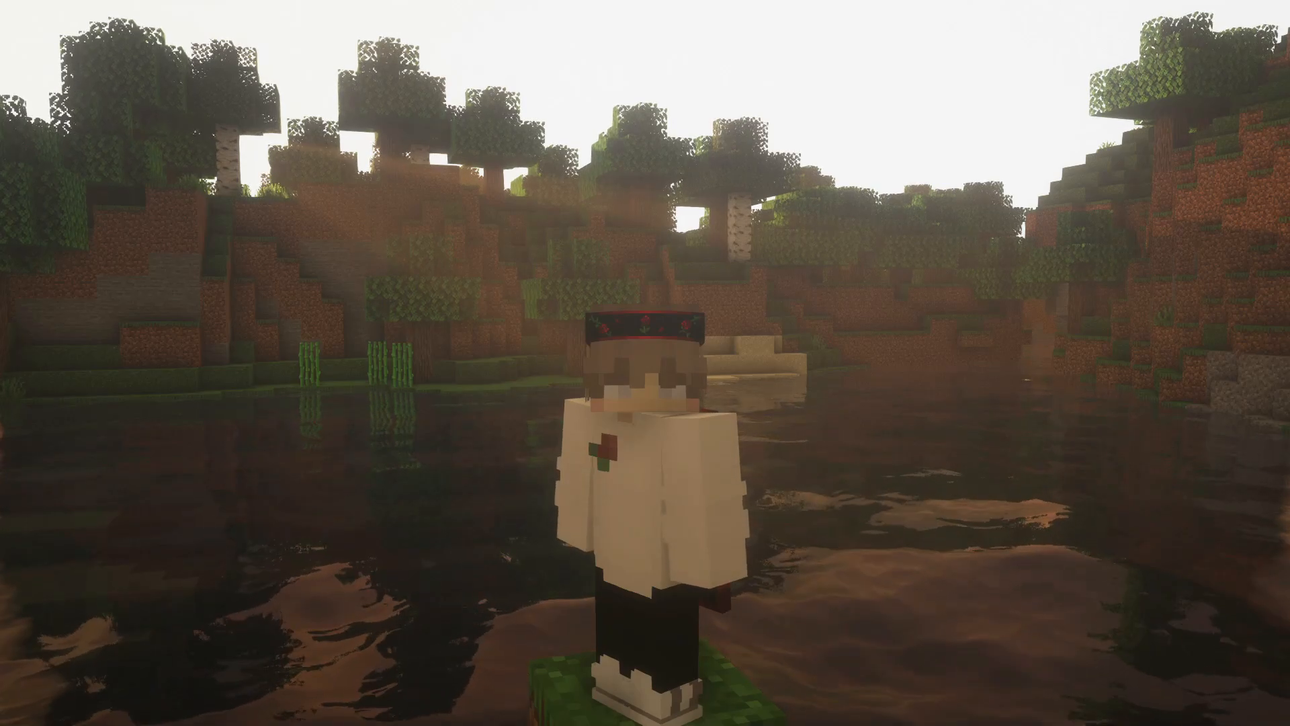
{"action": "mouse_move", "coordinate": [645, 363]}
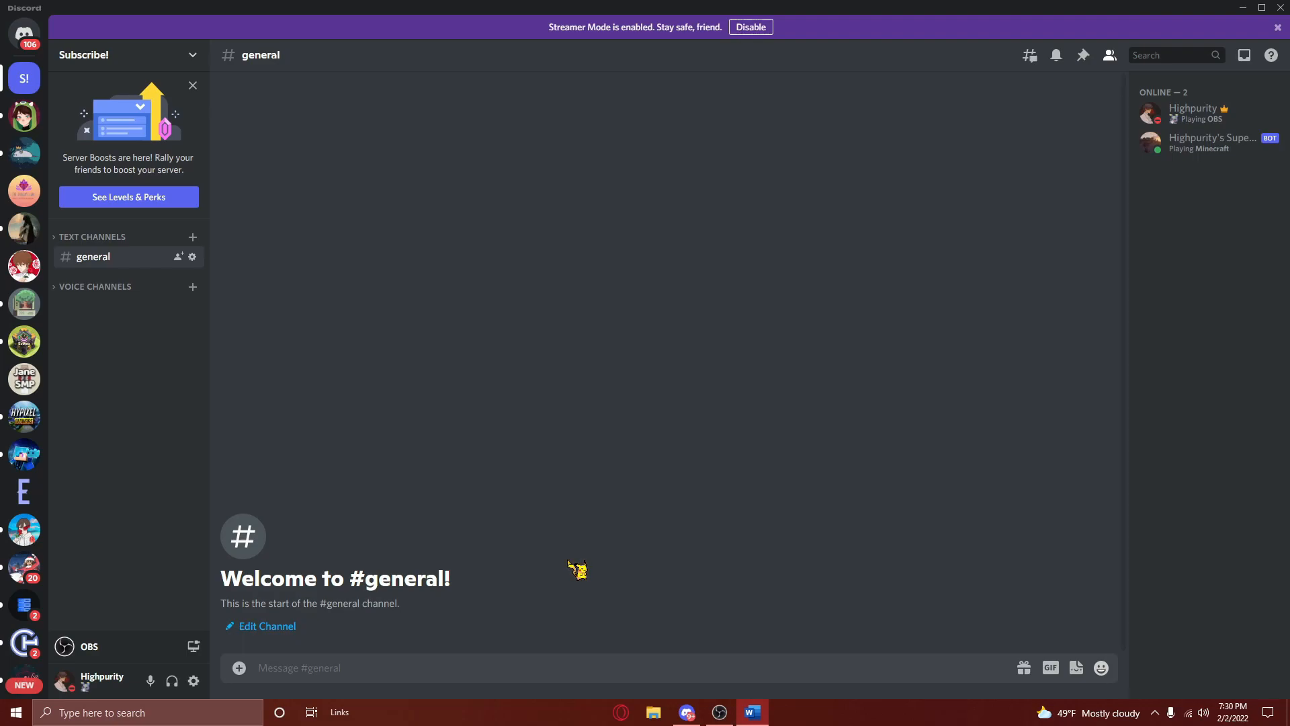
{"action": "mouse_move", "coordinate": [219, 672]}
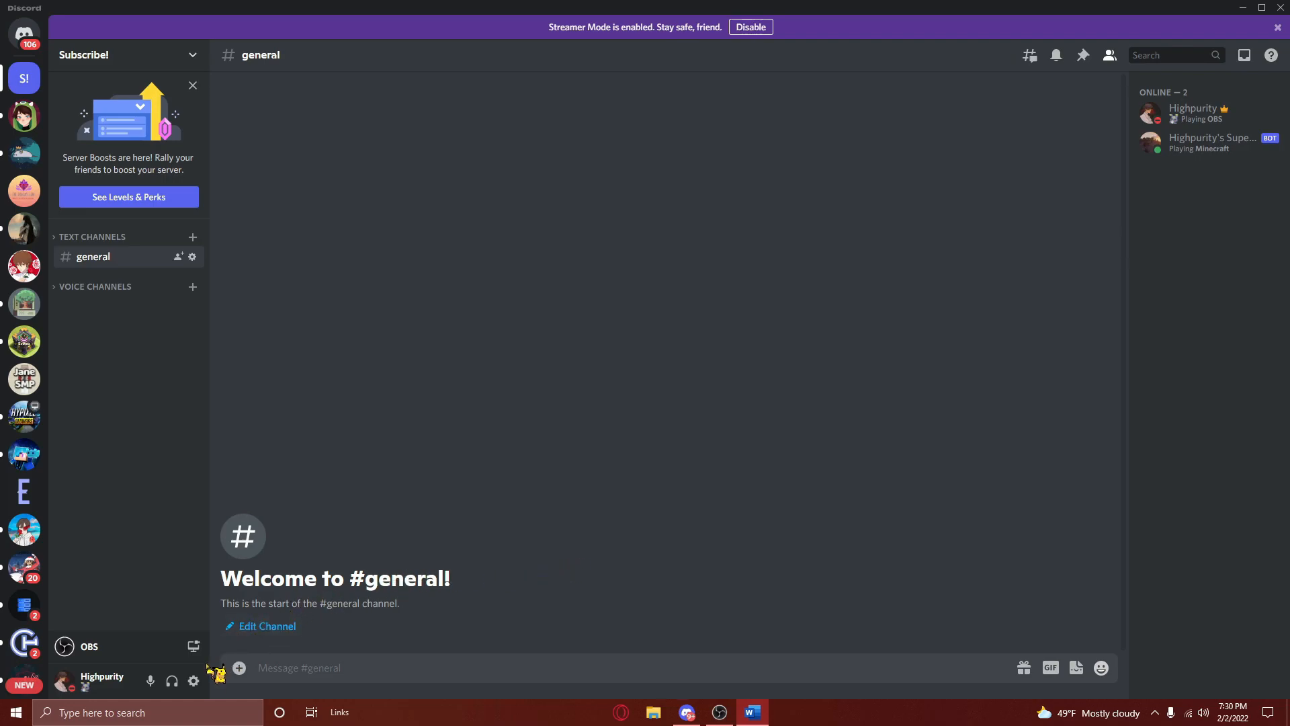
Go from Discord's user settings to the Developer Portal applications list in the browser.
{"action": "left_click", "coordinate": [193, 681]}
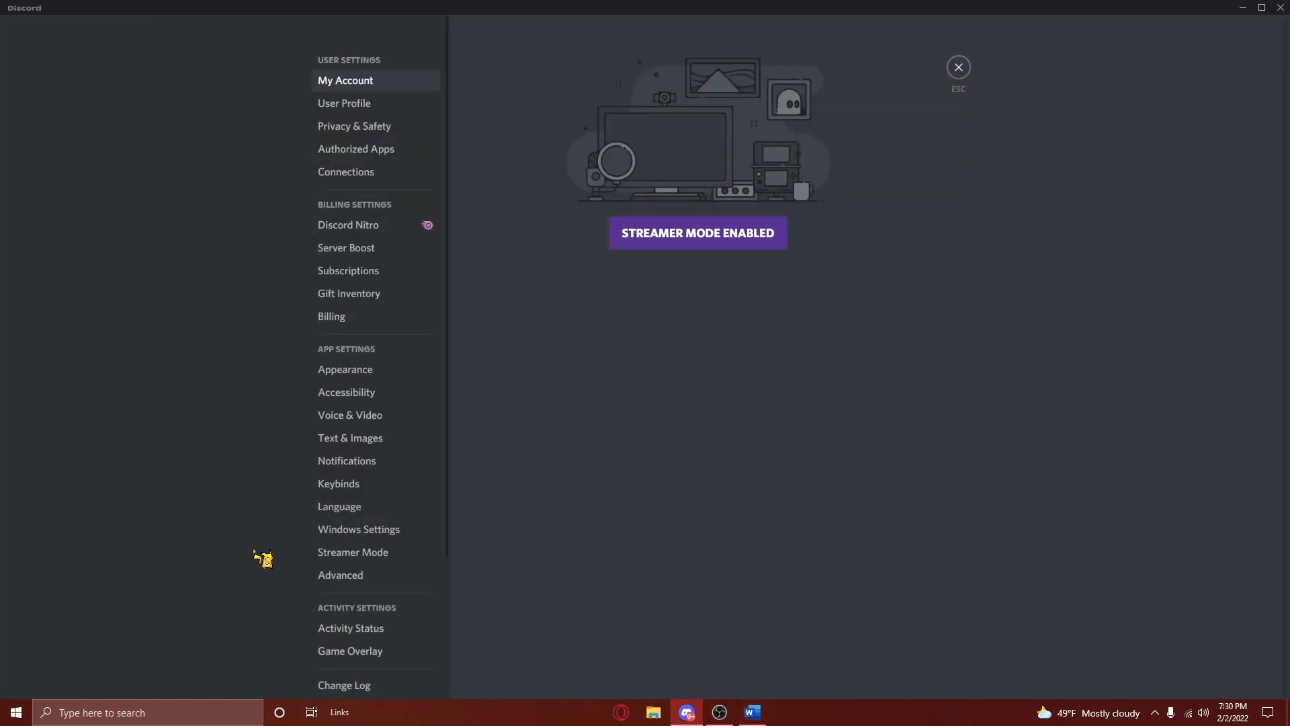
{"action": "left_click", "coordinate": [340, 574]}
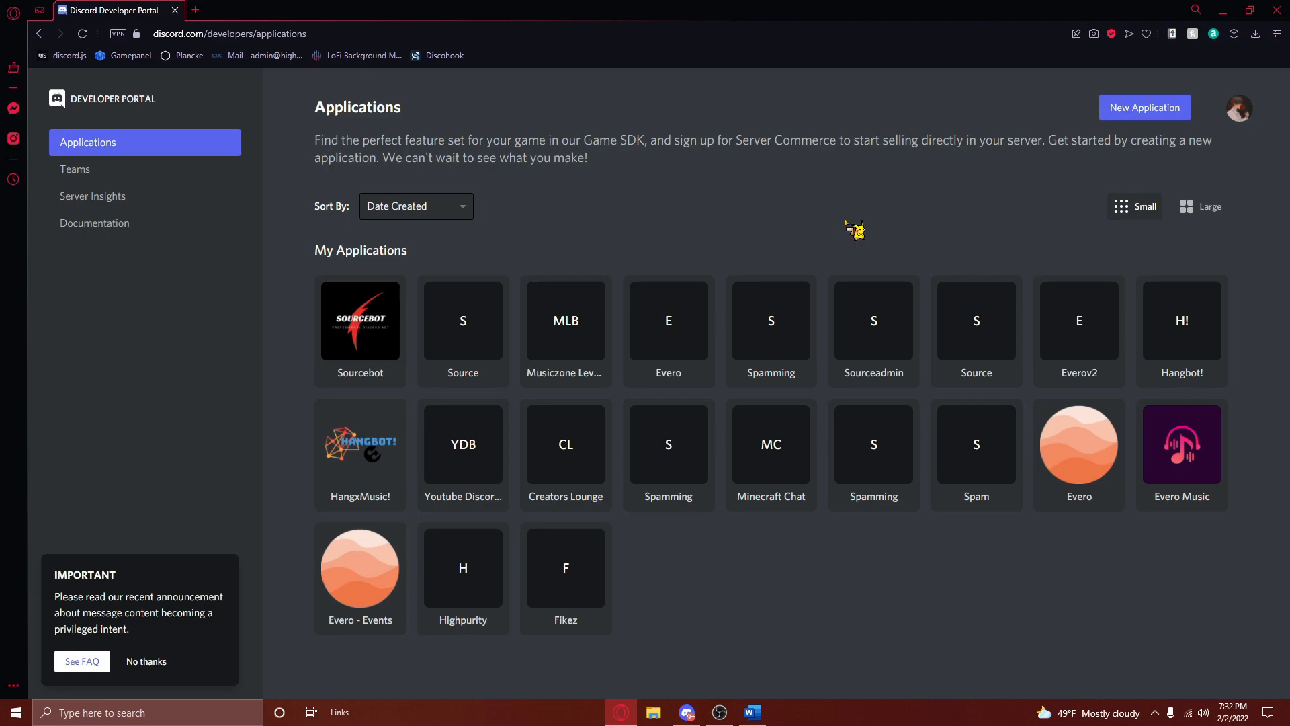
{"action": "mouse_move", "coordinate": [854, 230]}
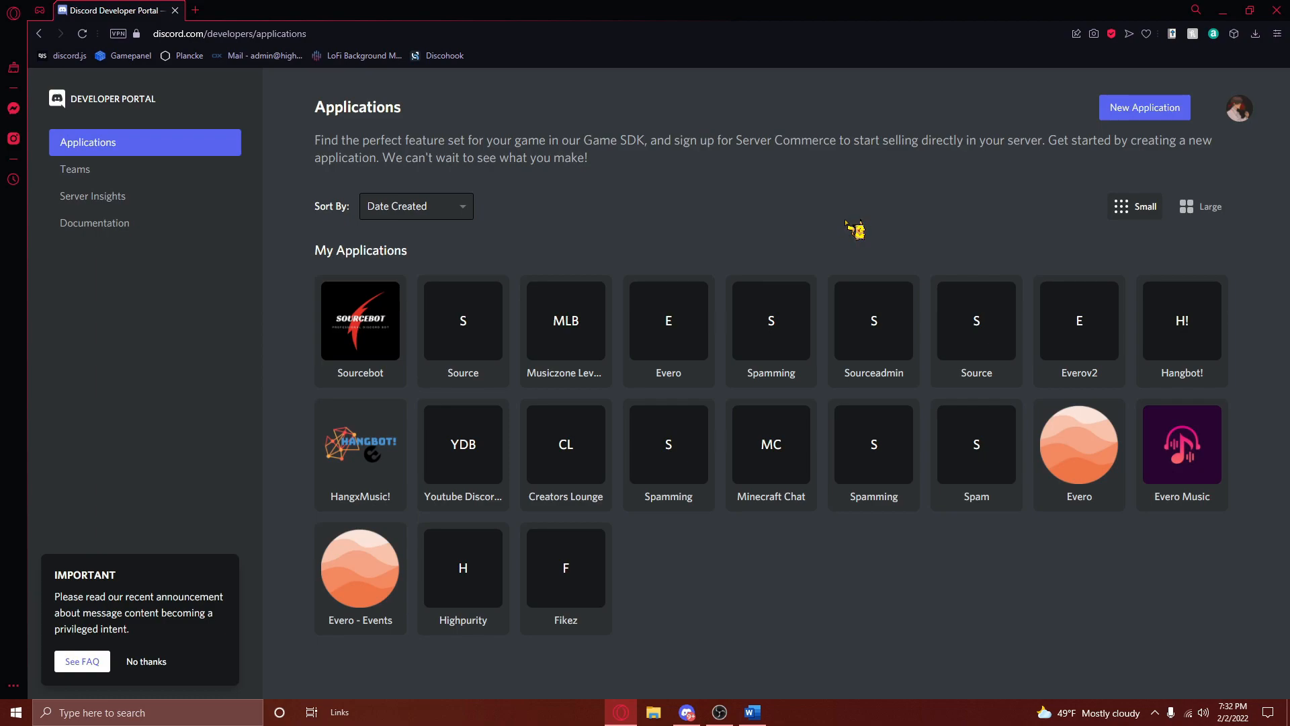
{"action": "mouse_move", "coordinate": [1133, 205]}
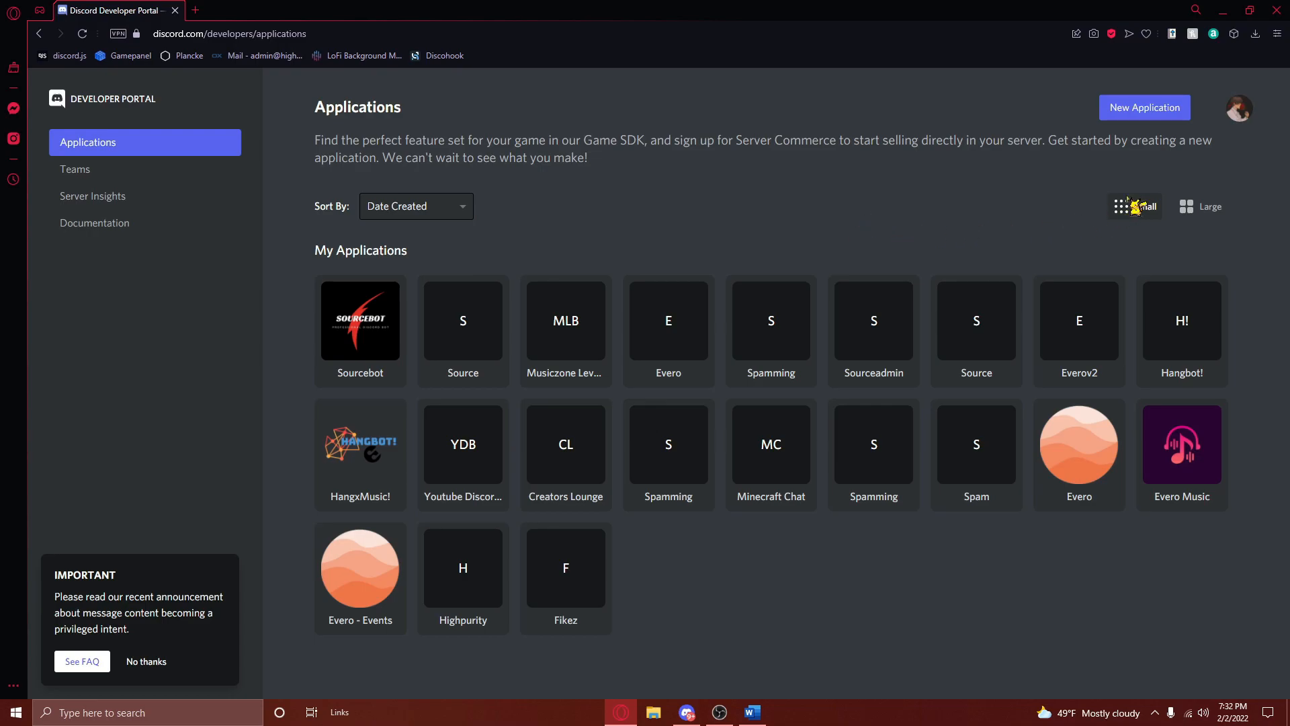
Create a new application named 'Proximity Chat'.
{"action": "left_click", "coordinate": [1143, 106]}
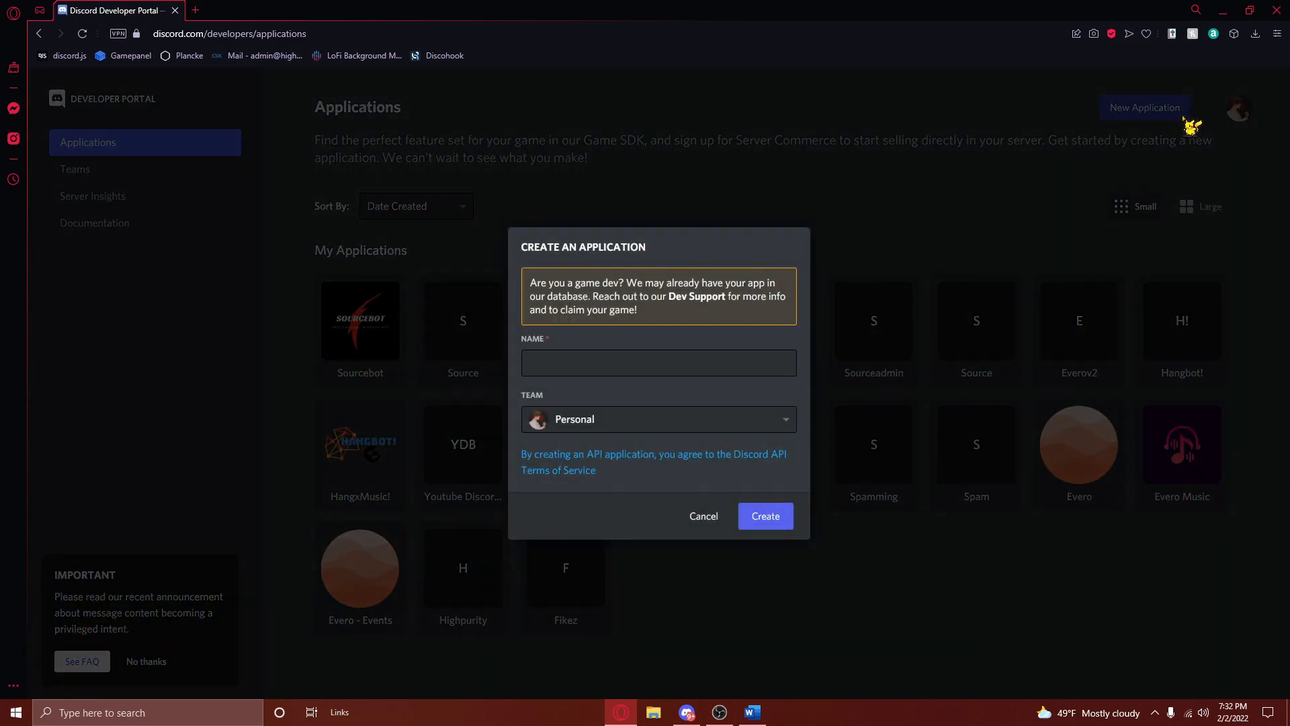
{"action": "type", "text": "Proximity Chat"}
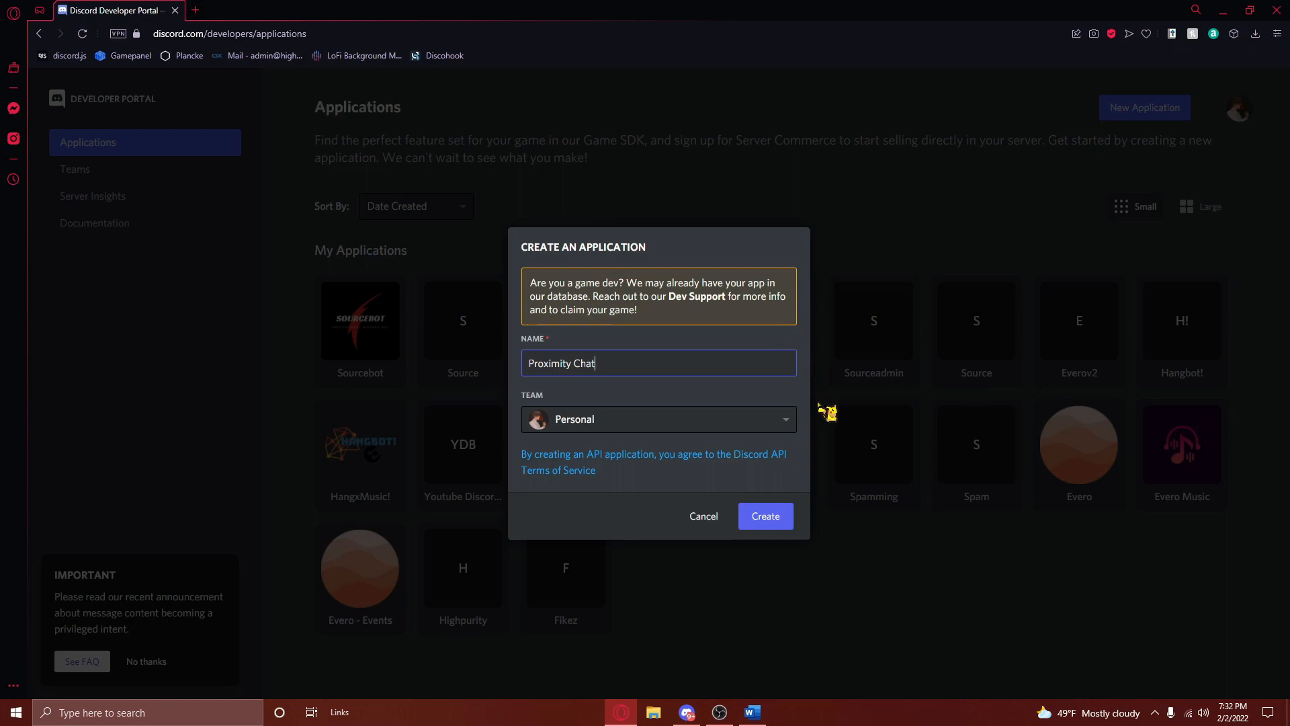
{"action": "left_click", "coordinate": [763, 516]}
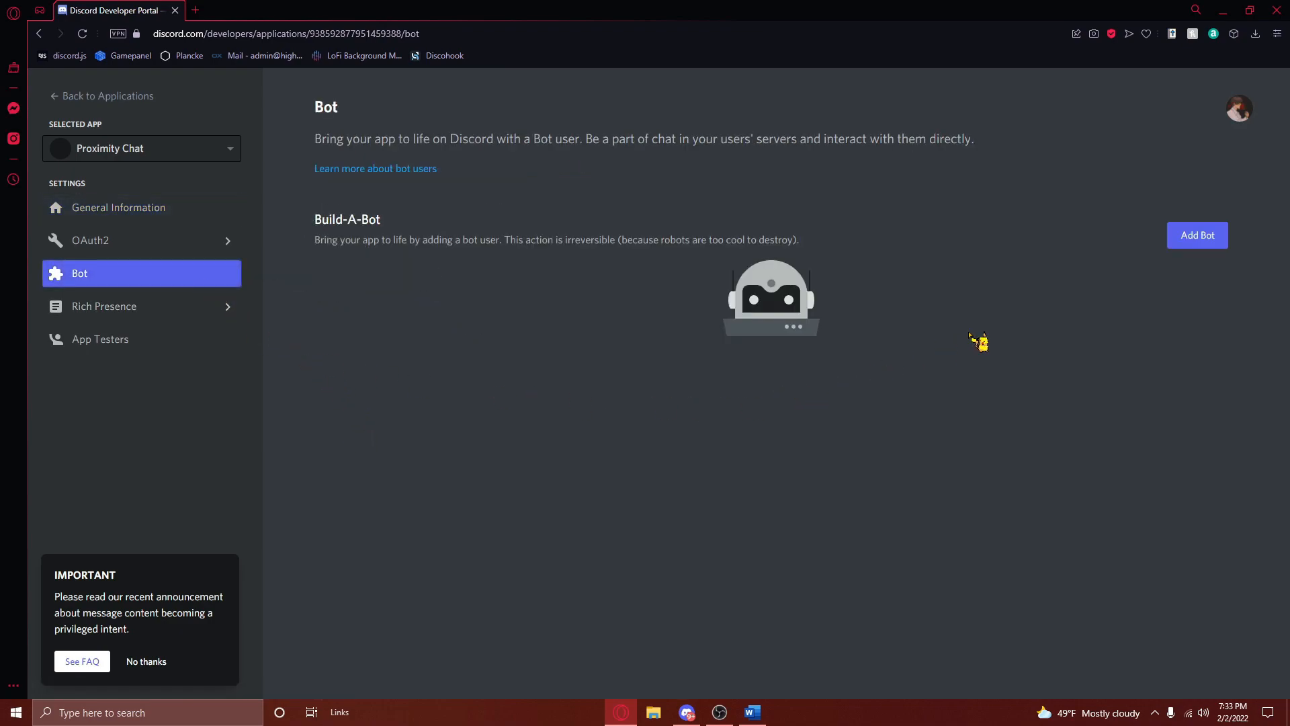
Add a bot user to Proximity Chat and scroll to the Privileged Gateway Intents.
{"action": "left_click", "coordinate": [1196, 235]}
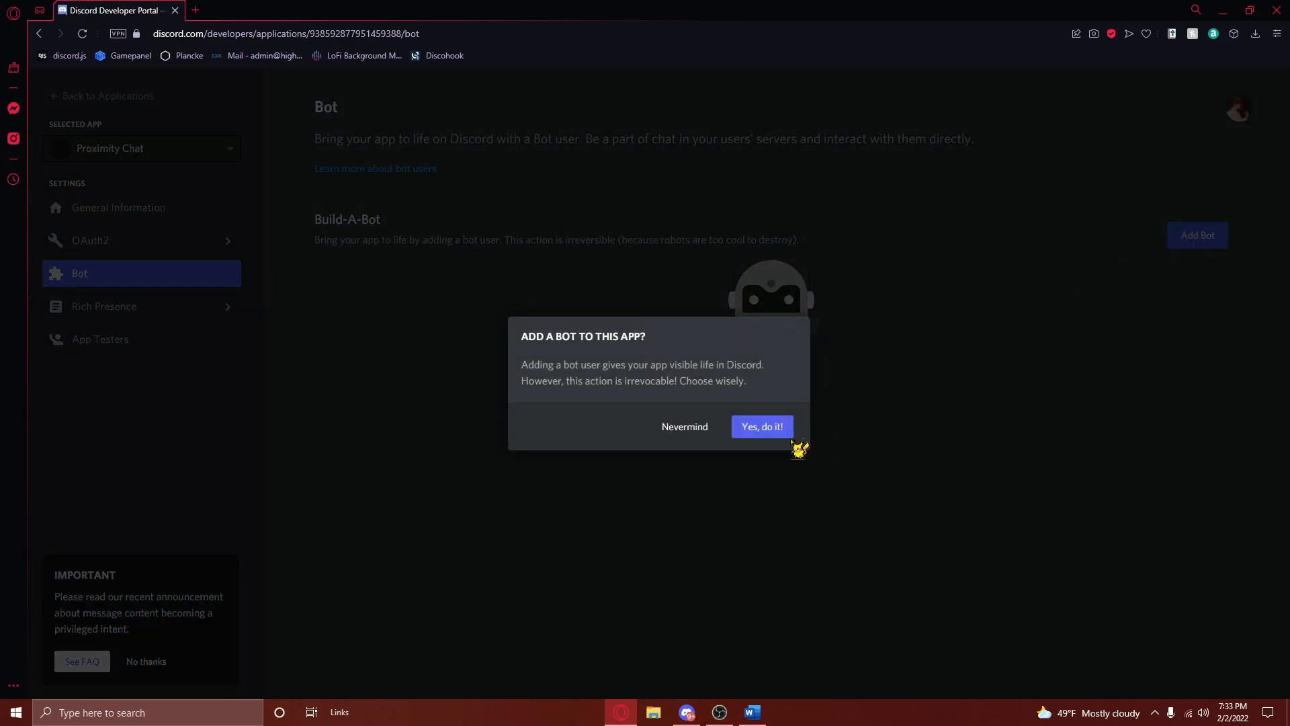
{"action": "left_click", "coordinate": [761, 426]}
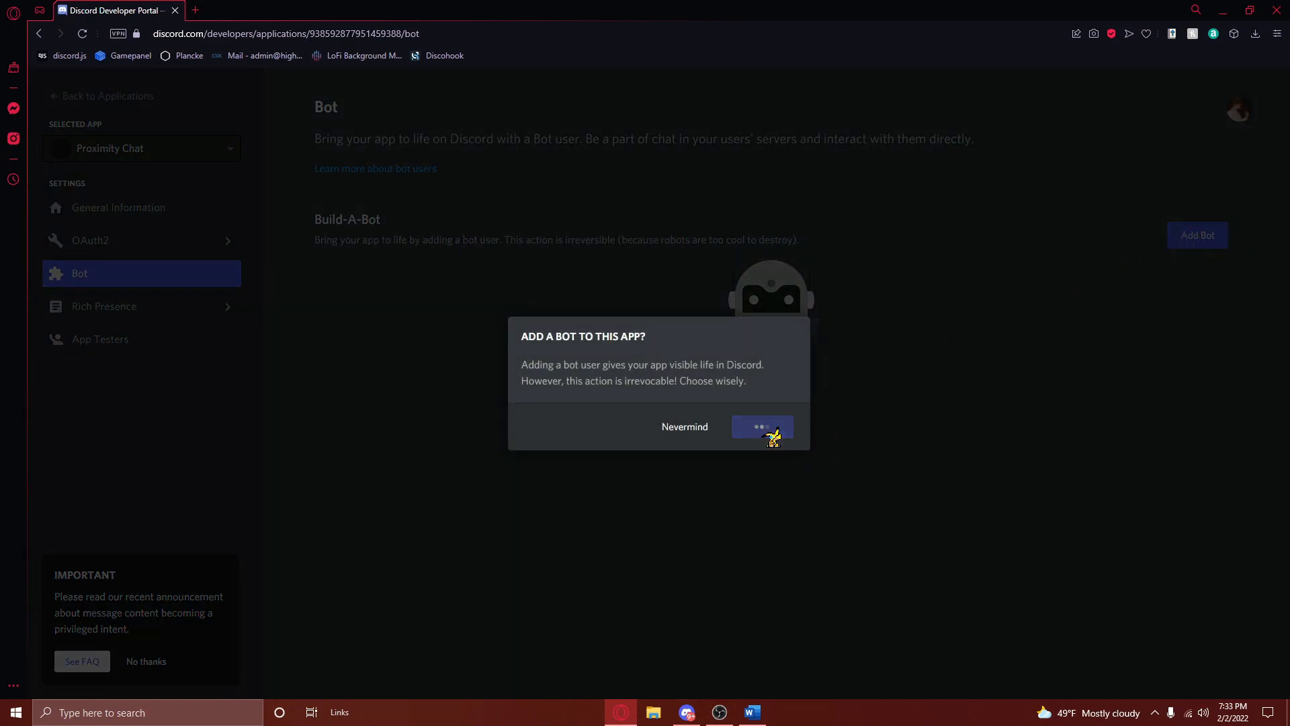
{"action": "left_click", "coordinate": [761, 426]}
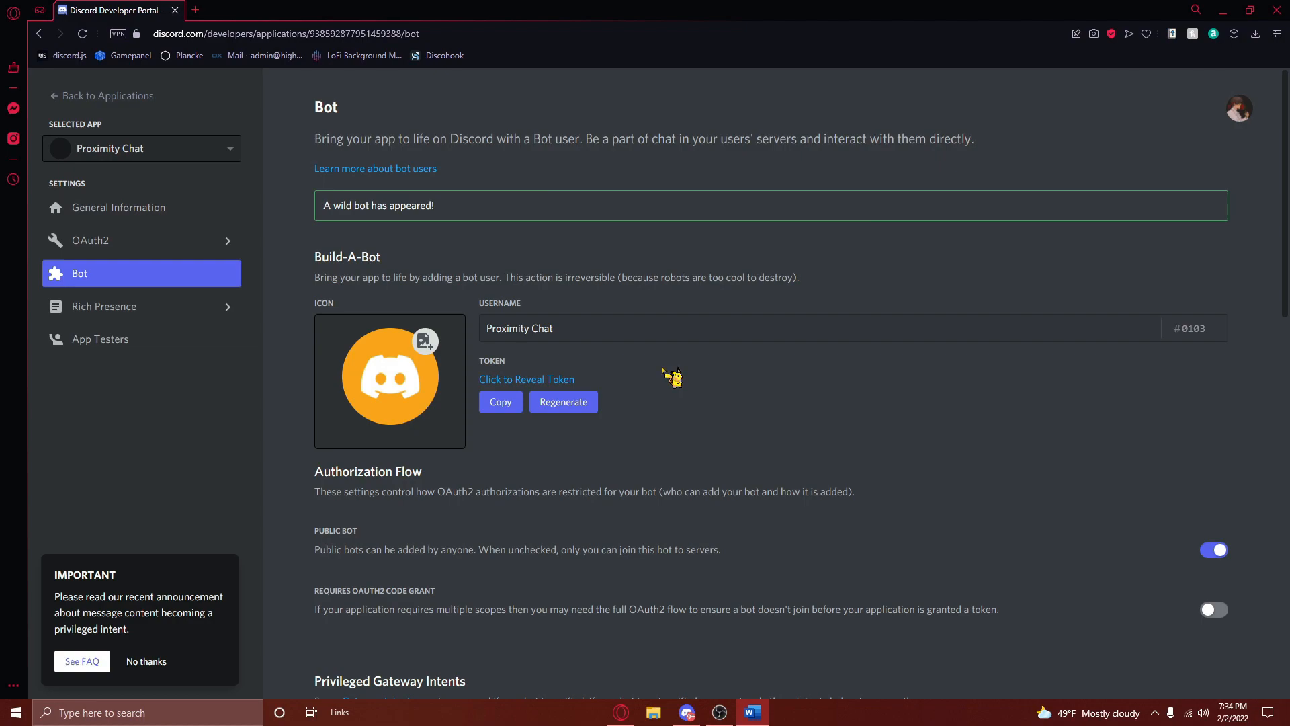
{"action": "scroll", "scroll_direction": "down", "scroll_amount": 3}
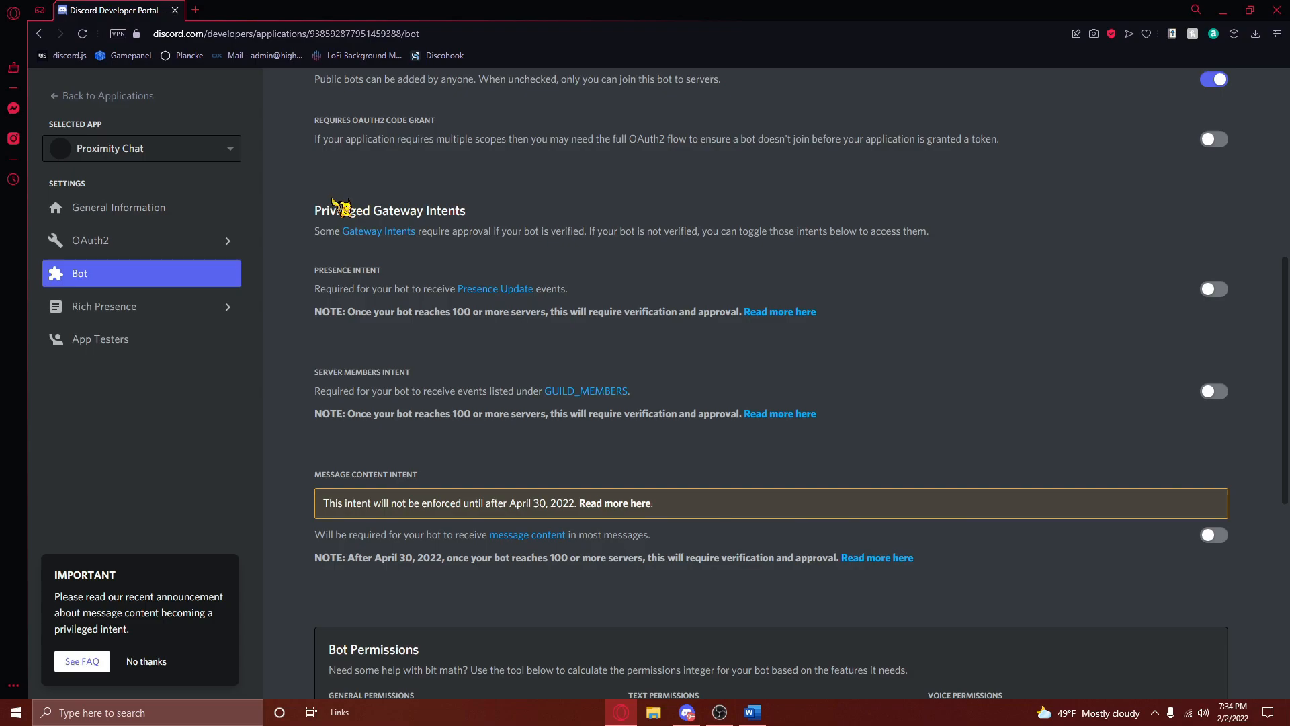
{"action": "mouse_move", "coordinate": [1222, 307]}
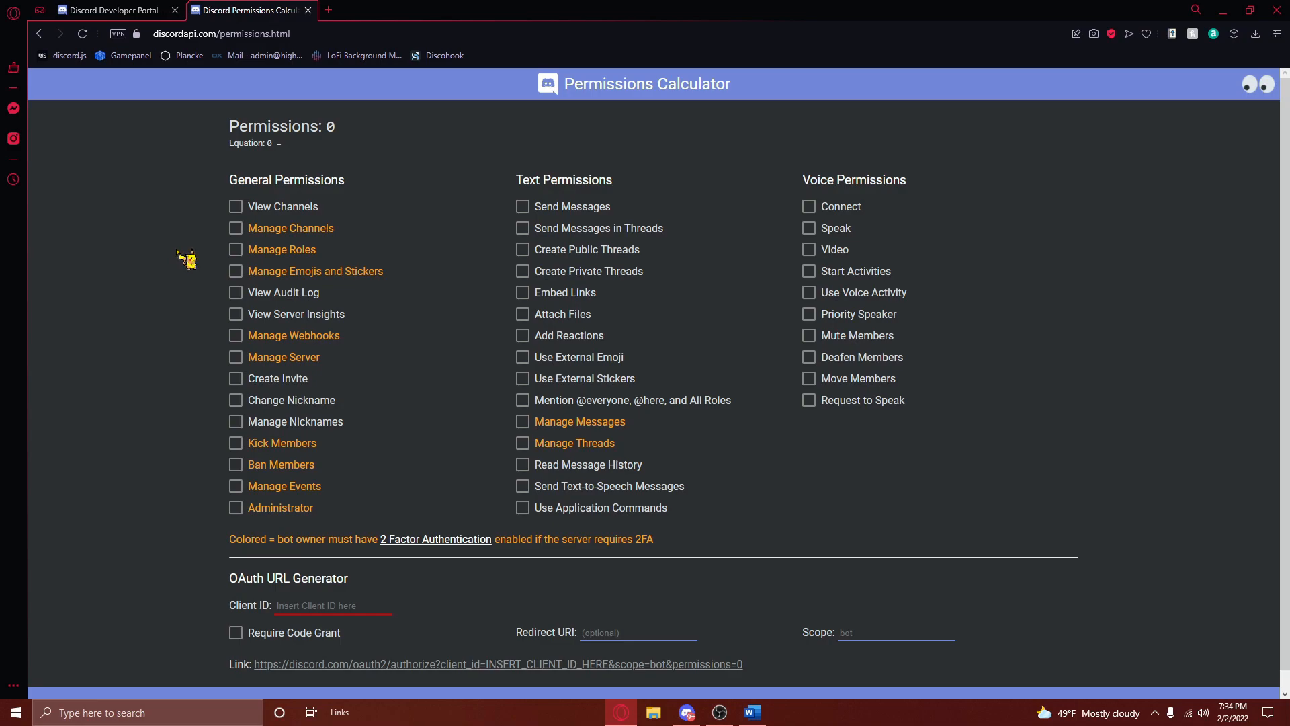
{"action": "left_click", "coordinate": [111, 10]}
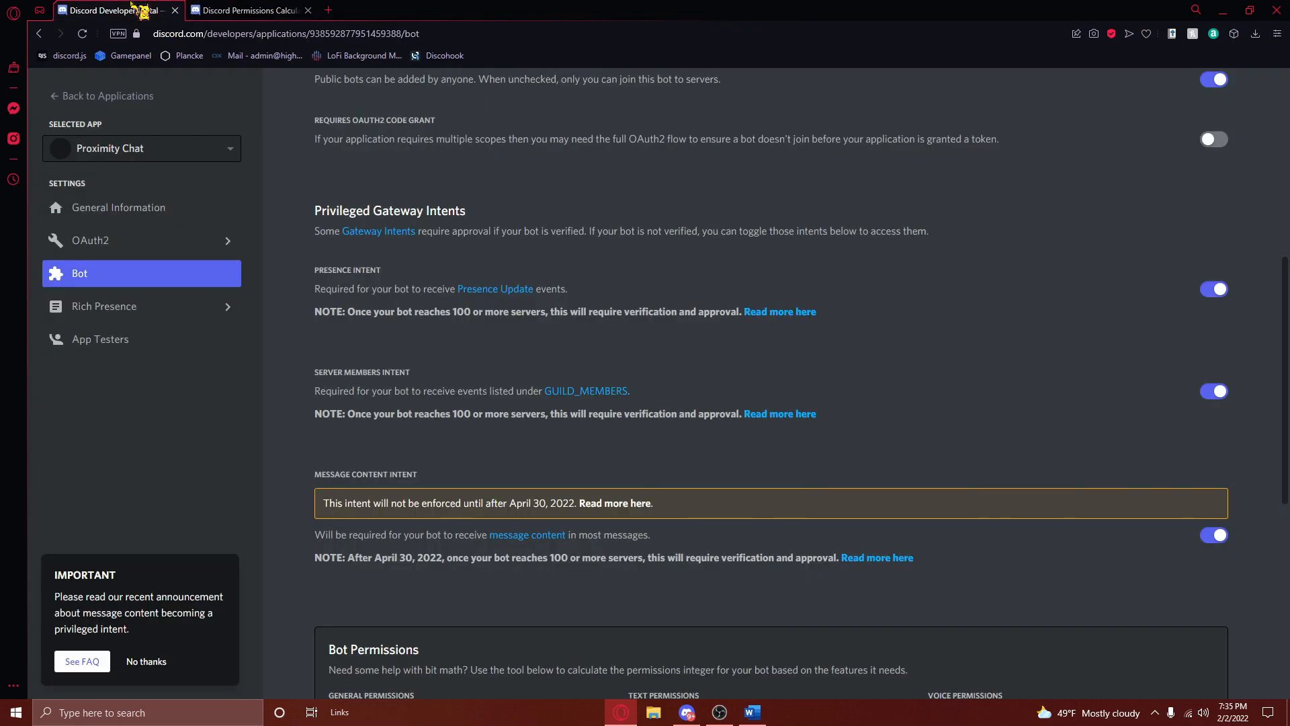
{"action": "mouse_move", "coordinate": [118, 207]}
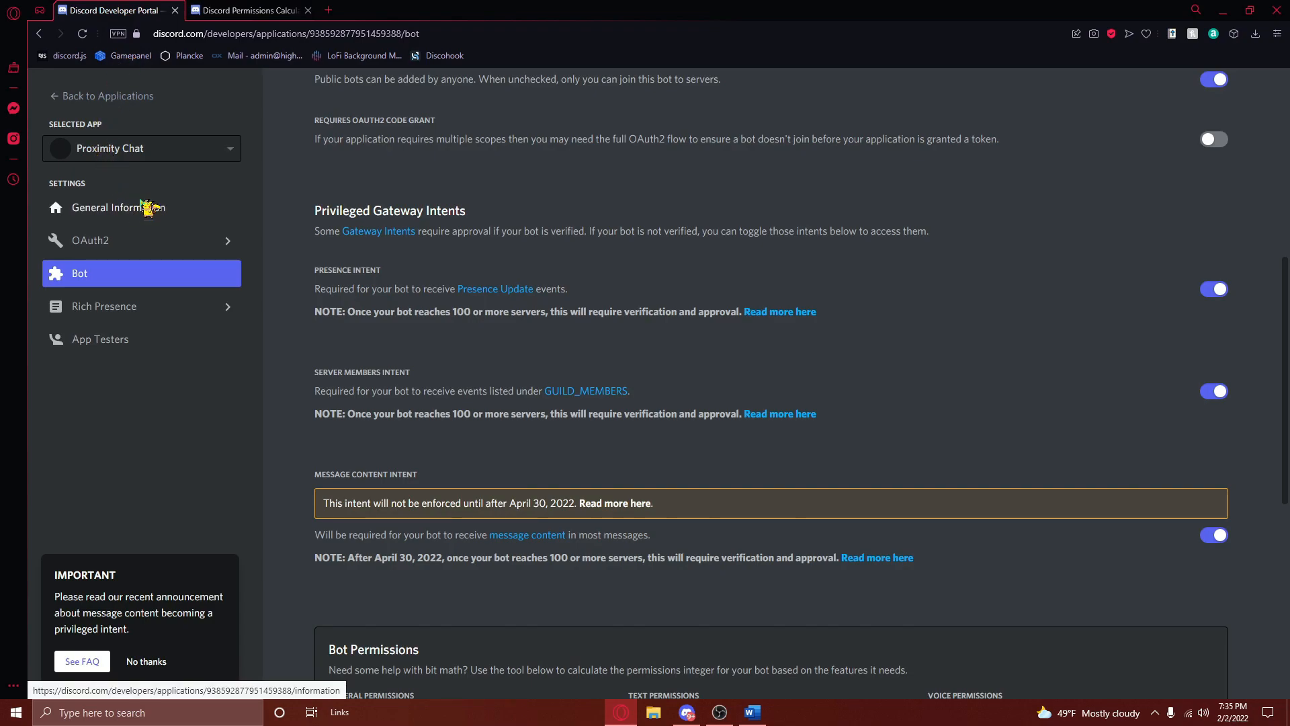
{"action": "left_click", "coordinate": [117, 208]}
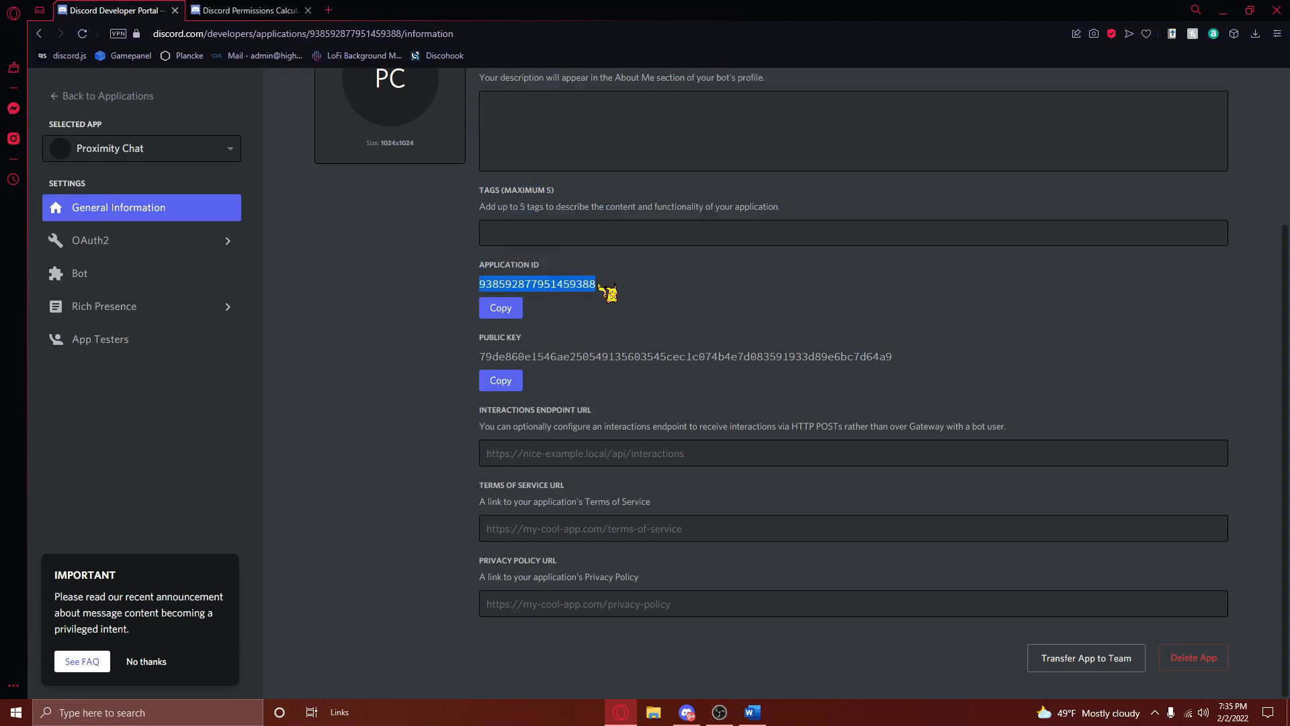
{"action": "left_click", "coordinate": [250, 10]}
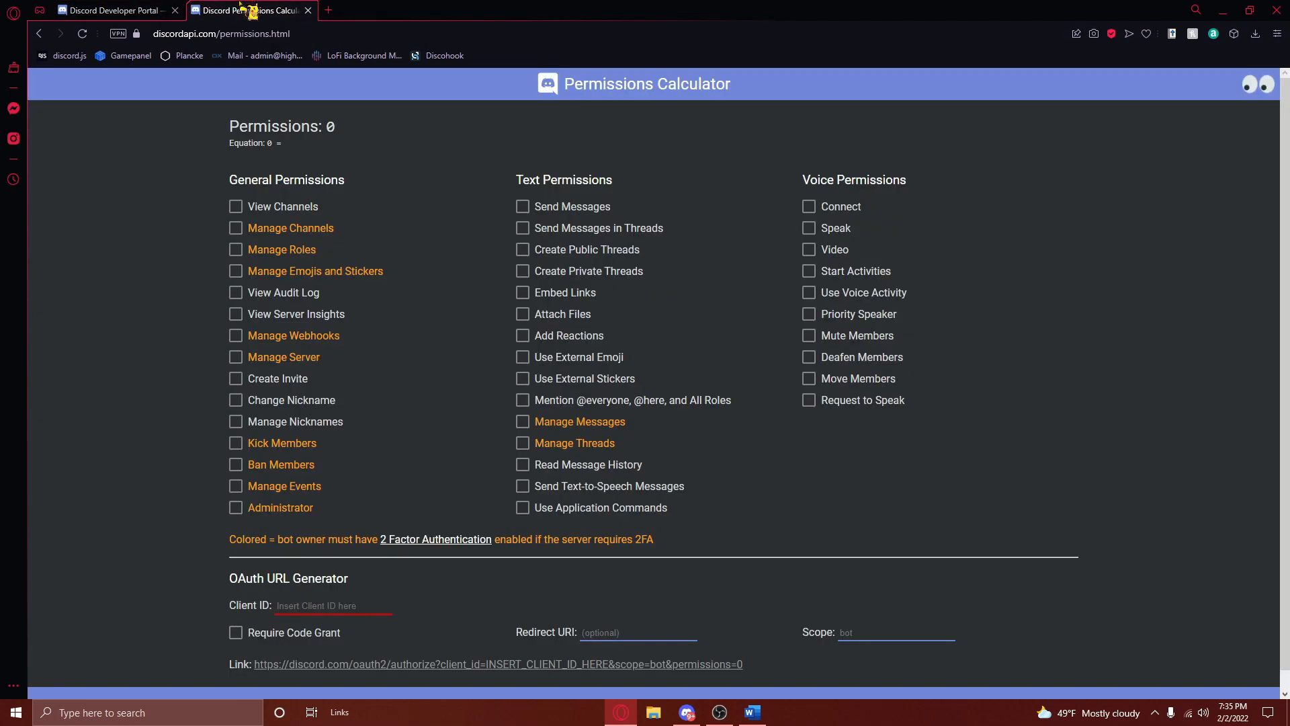
{"action": "mouse_move", "coordinate": [450, 599]}
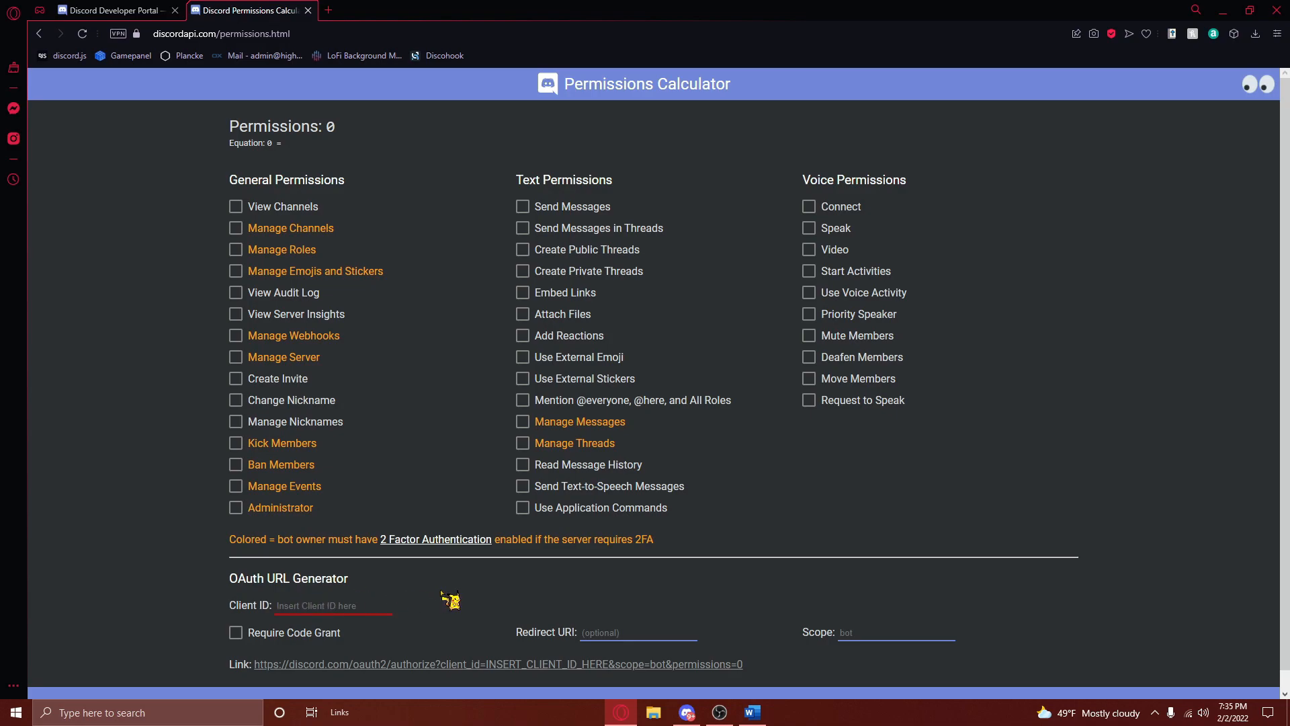
{"action": "type", "text": "938592877951459388"}
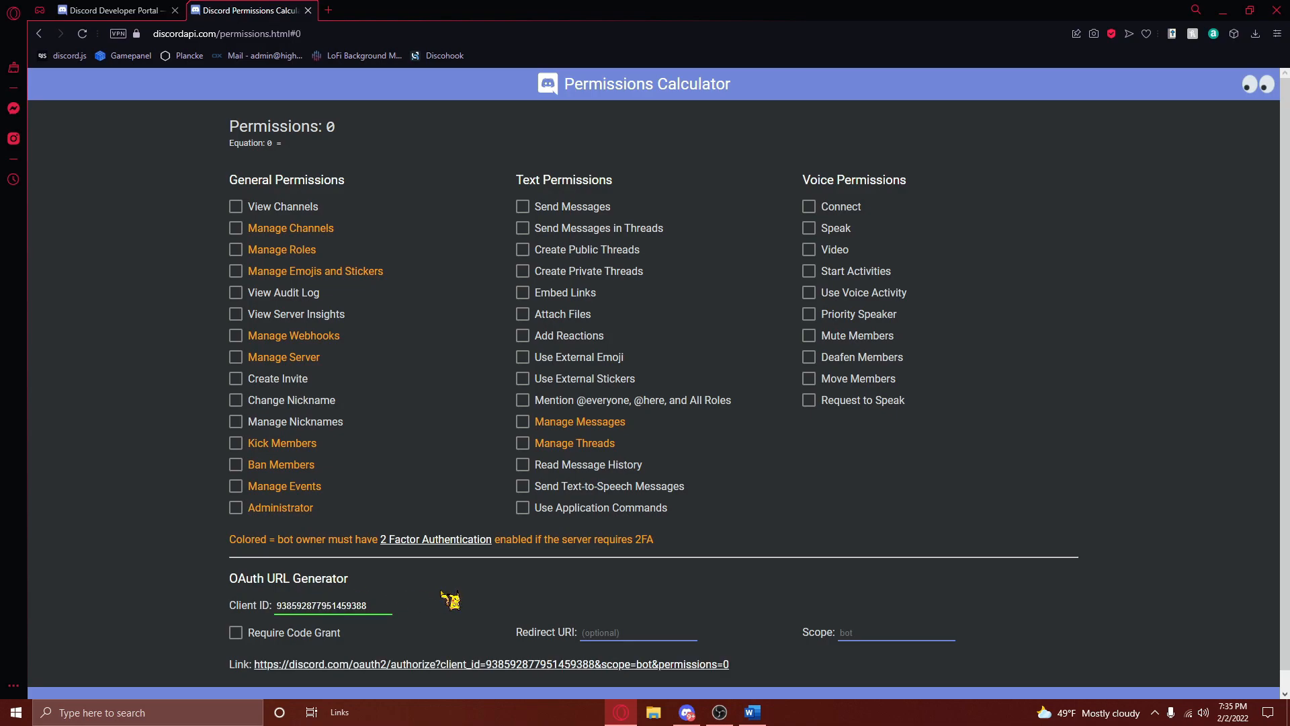
{"action": "left_click", "coordinate": [235, 508]}
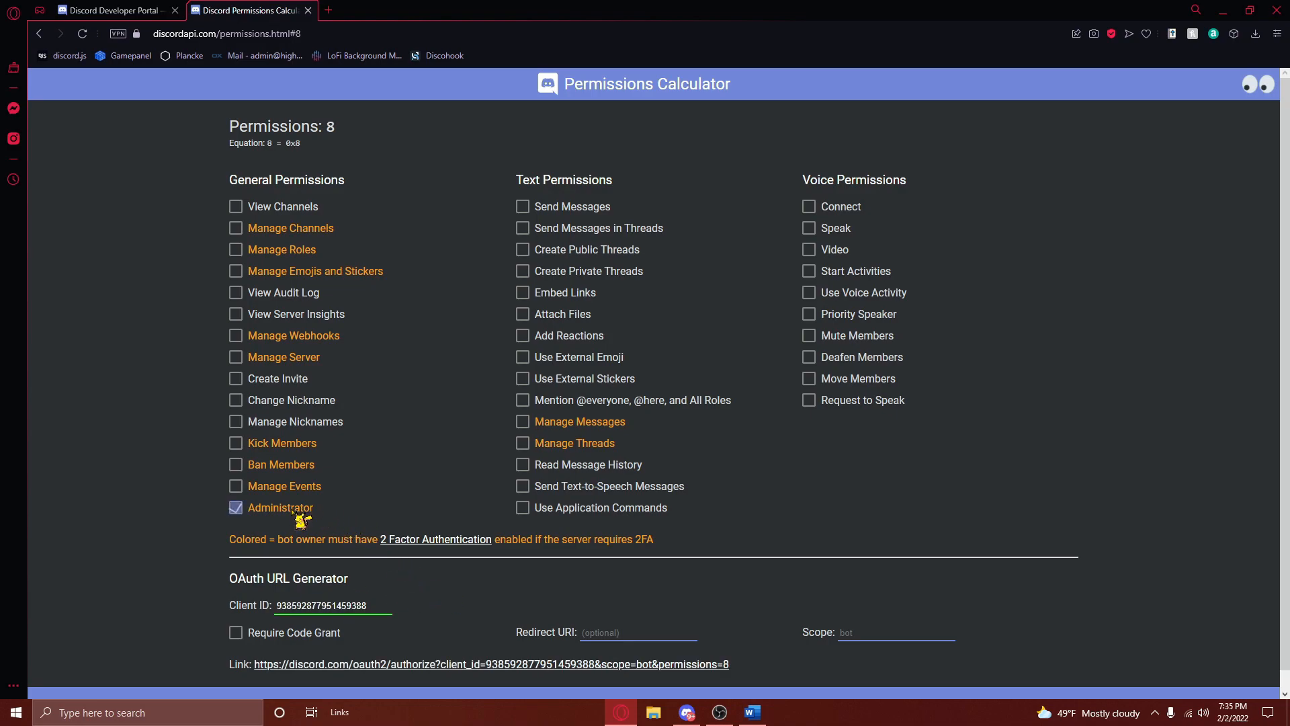
{"action": "mouse_move", "coordinate": [431, 616]}
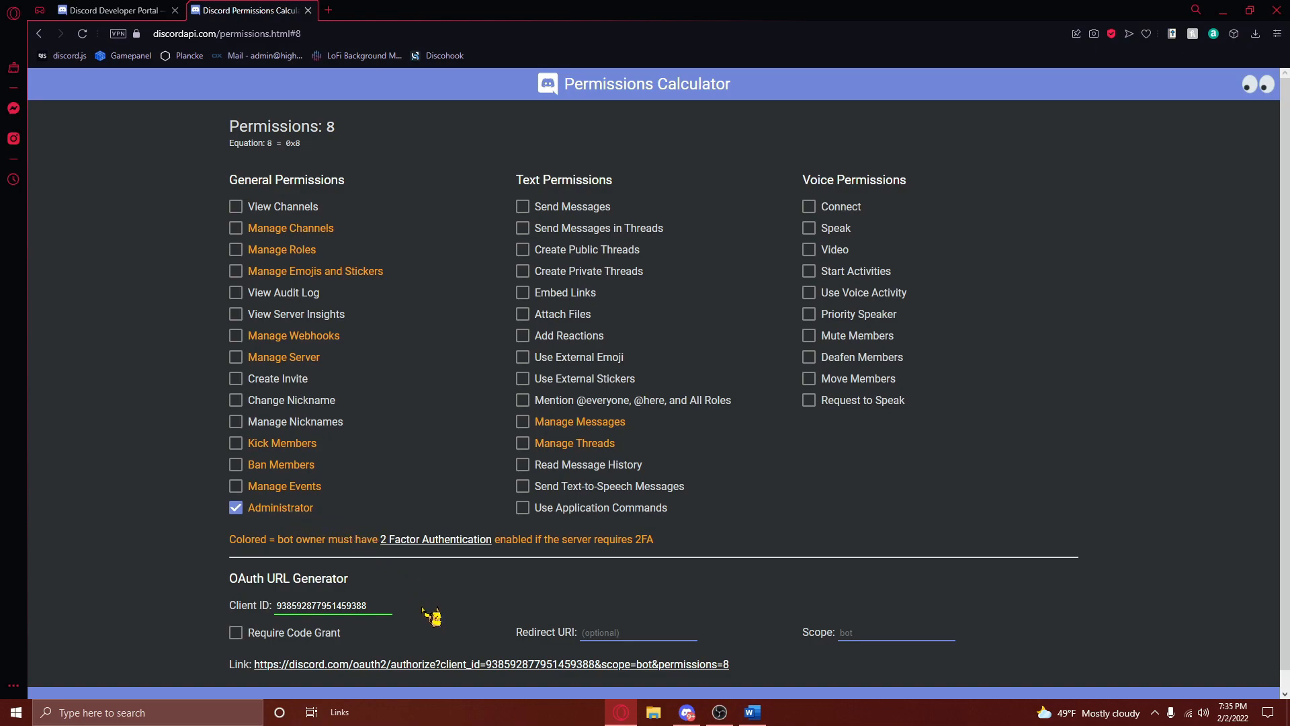
{"action": "left_click", "coordinate": [490, 664]}
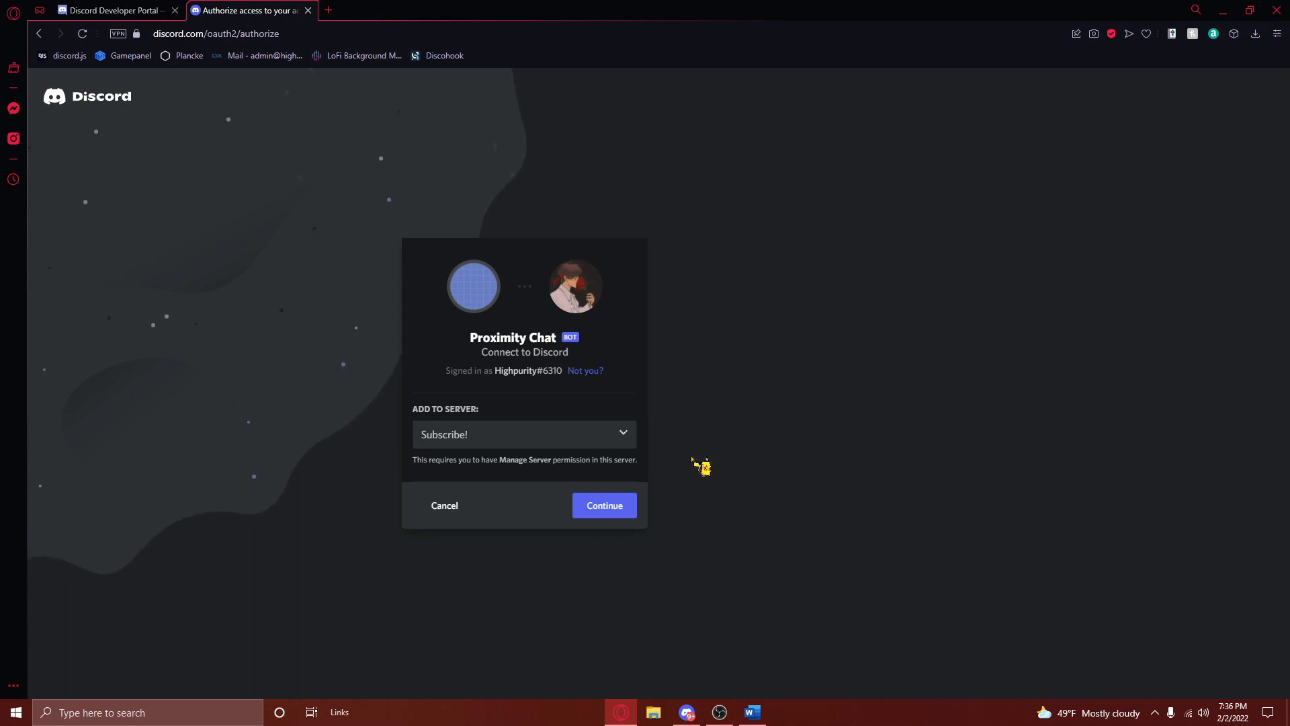
Authorize Proximity Chat into the Subscribe! server with Administrator permission.
{"action": "left_click", "coordinate": [603, 505]}
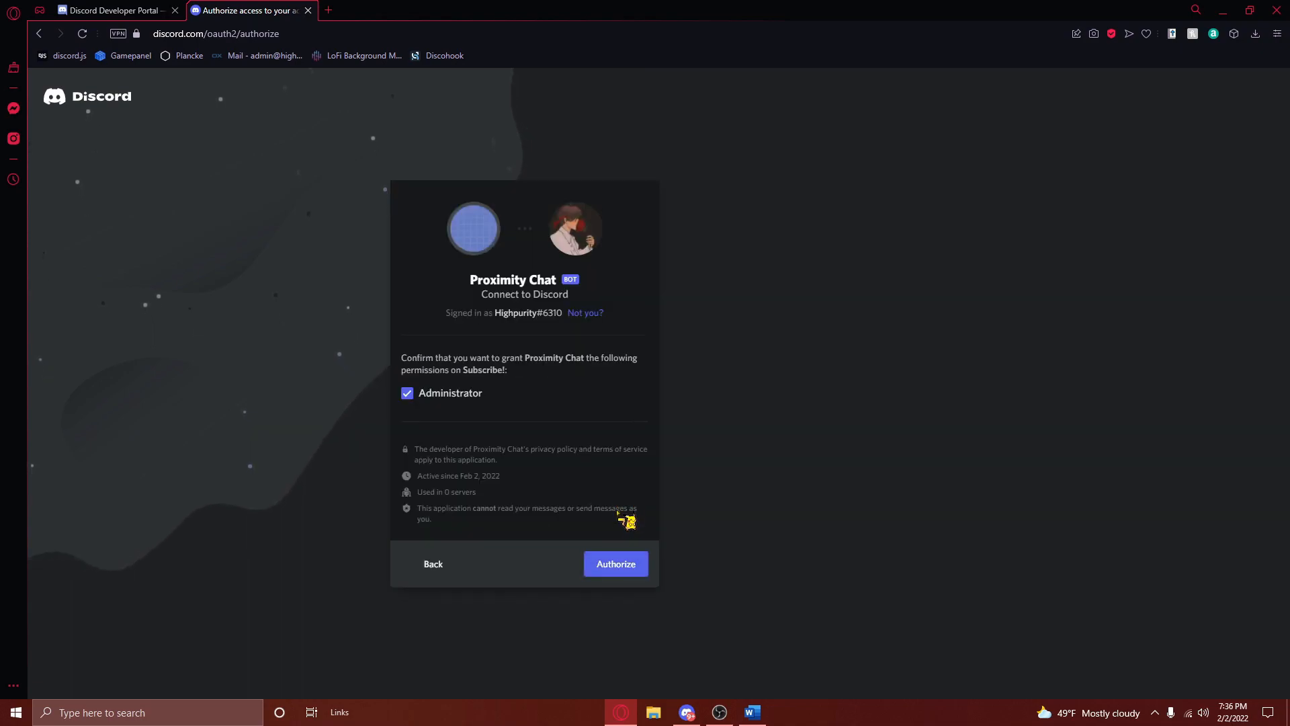
{"action": "left_click", "coordinate": [615, 563]}
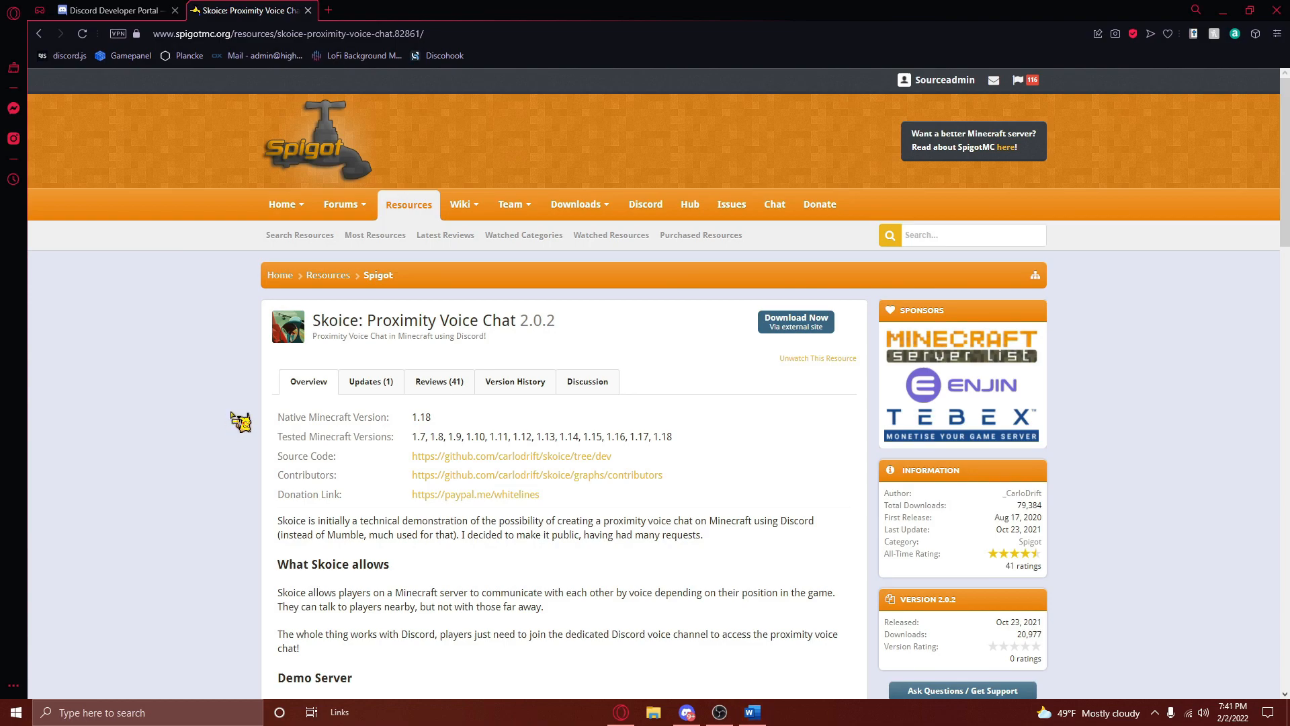
{"action": "mouse_move", "coordinate": [765, 387]}
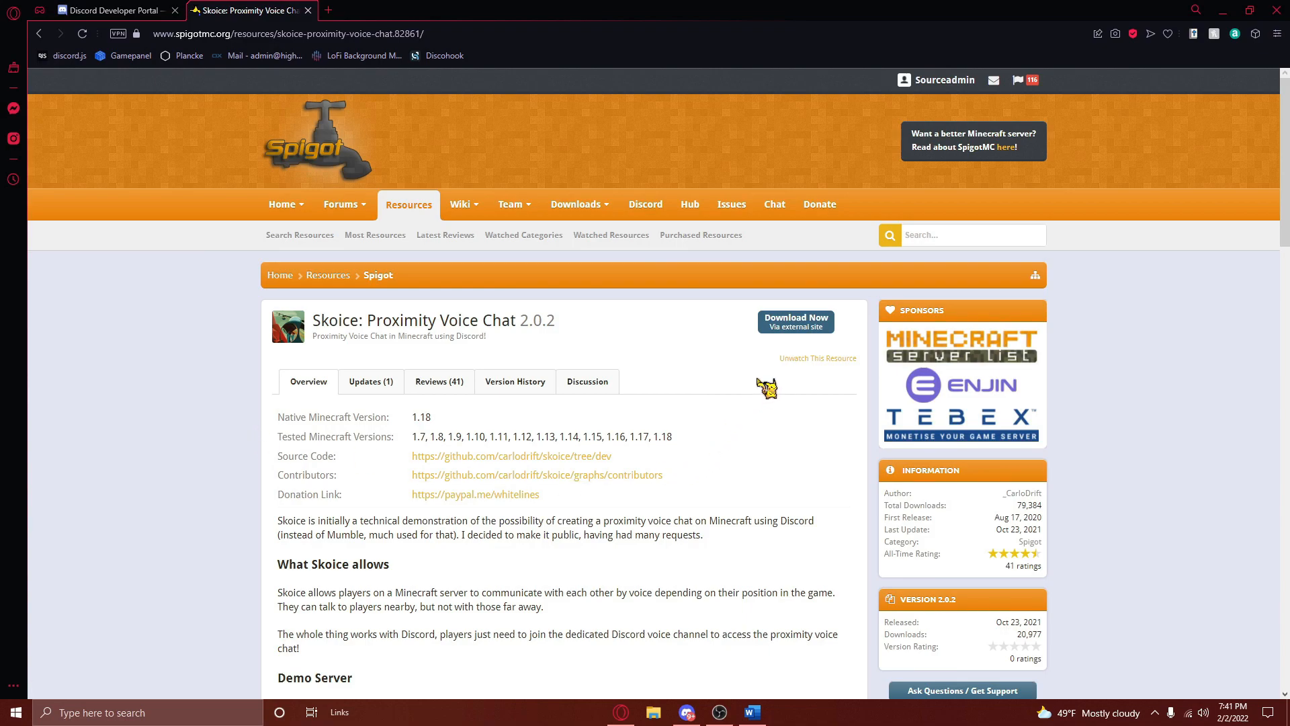
Download the Skoice: Proximity Voice Chat plugin from SpigotMC.
{"action": "left_click", "coordinate": [795, 321]}
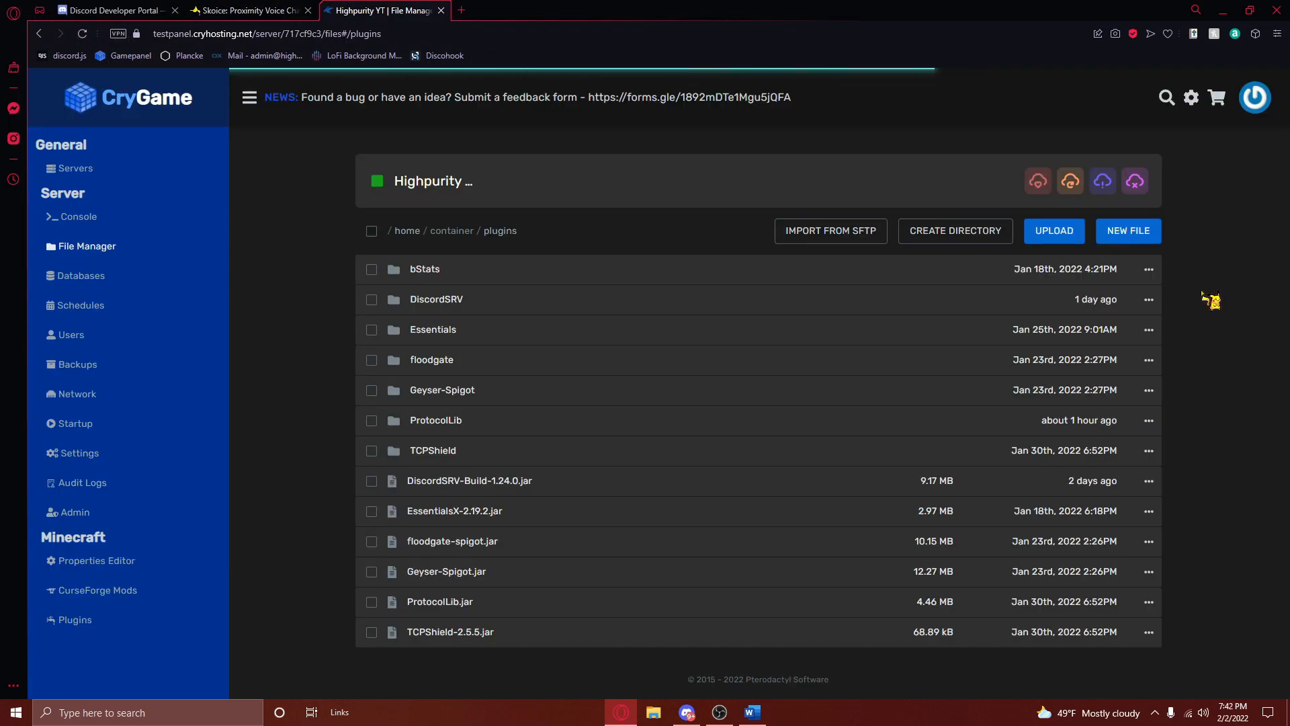
{"action": "mouse_move", "coordinate": [1073, 246]}
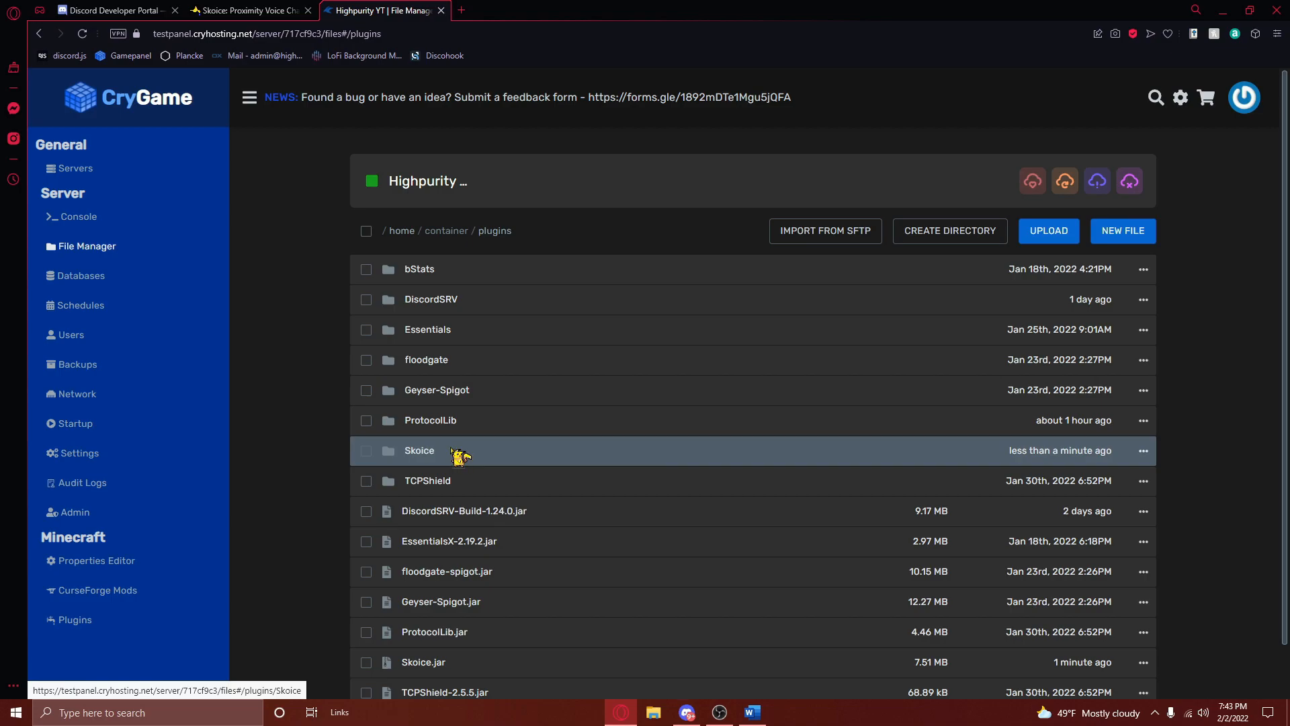
Open the Skoice plugin folder, then return to Proximity Chat's developer page.
{"action": "left_click", "coordinate": [419, 450]}
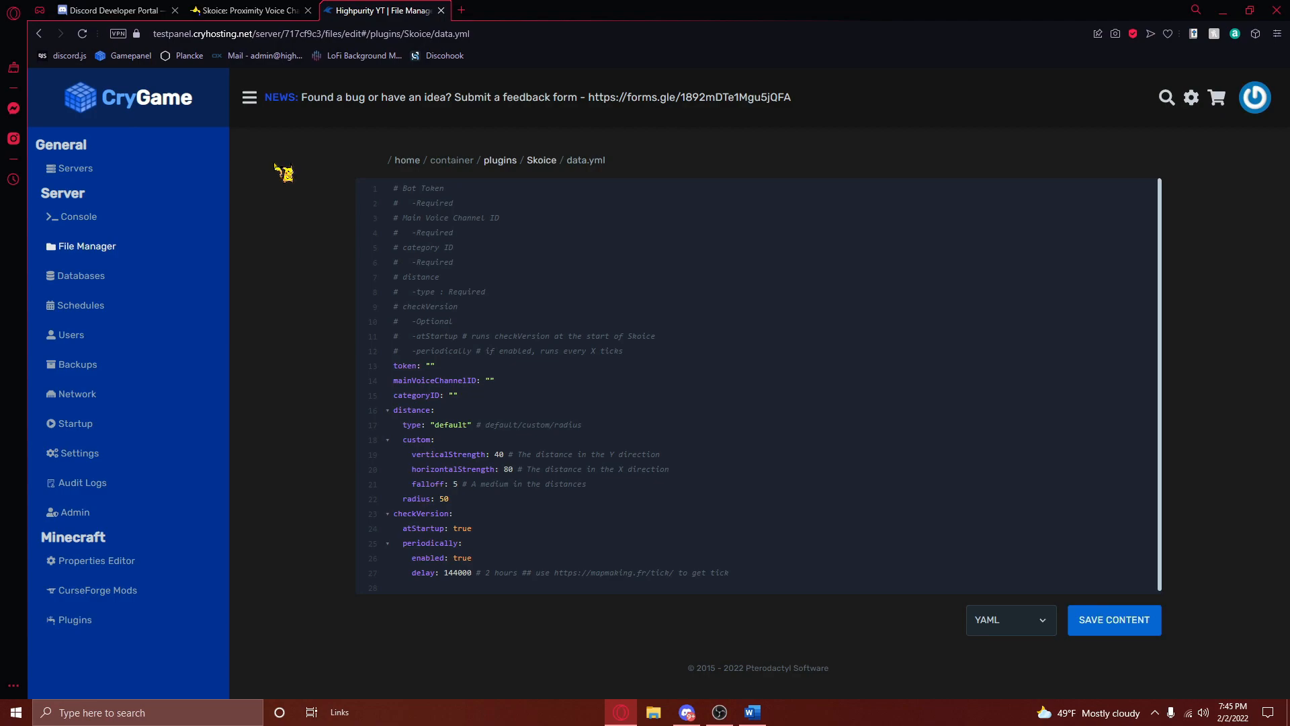
{"action": "left_click", "coordinate": [111, 10]}
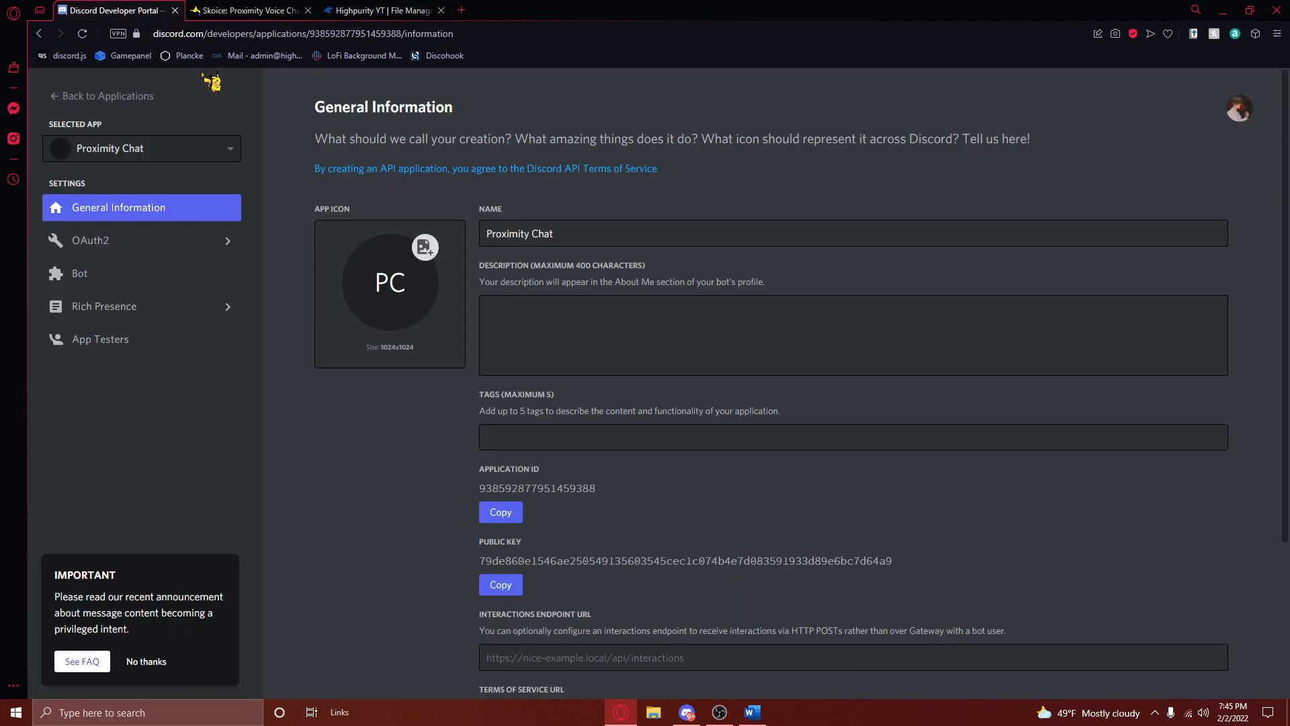
{"action": "mouse_move", "coordinate": [219, 231]}
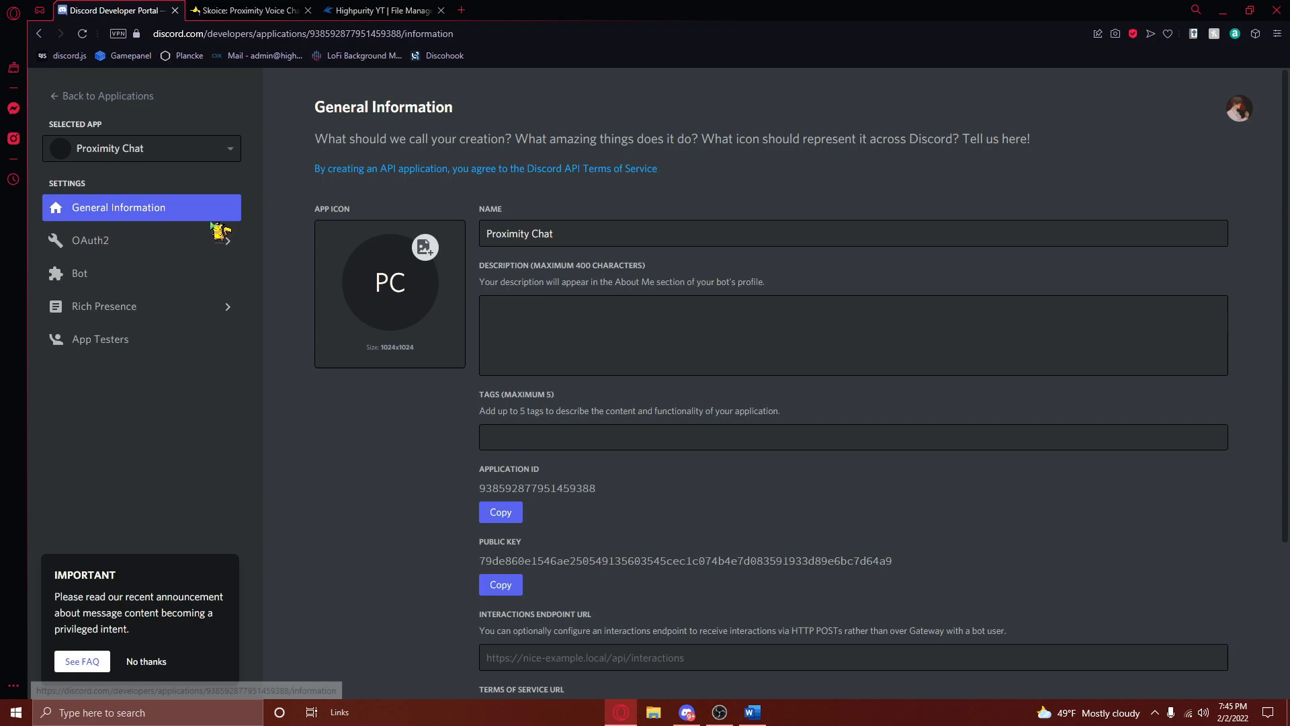
Open Proximity Chat's Bot section to copy its token.
{"action": "left_click", "coordinate": [80, 272]}
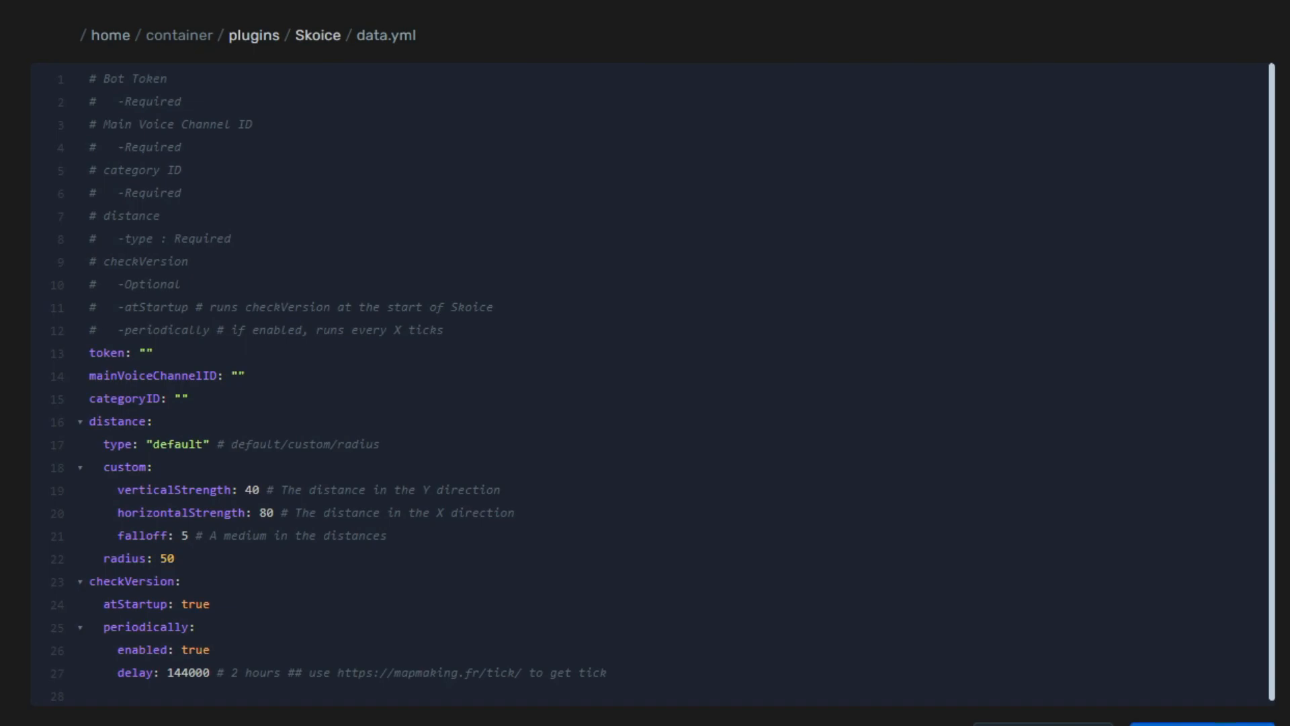
Click the token line in data.yml to paste the bot token.
{"action": "left_click", "coordinate": [151, 352]}
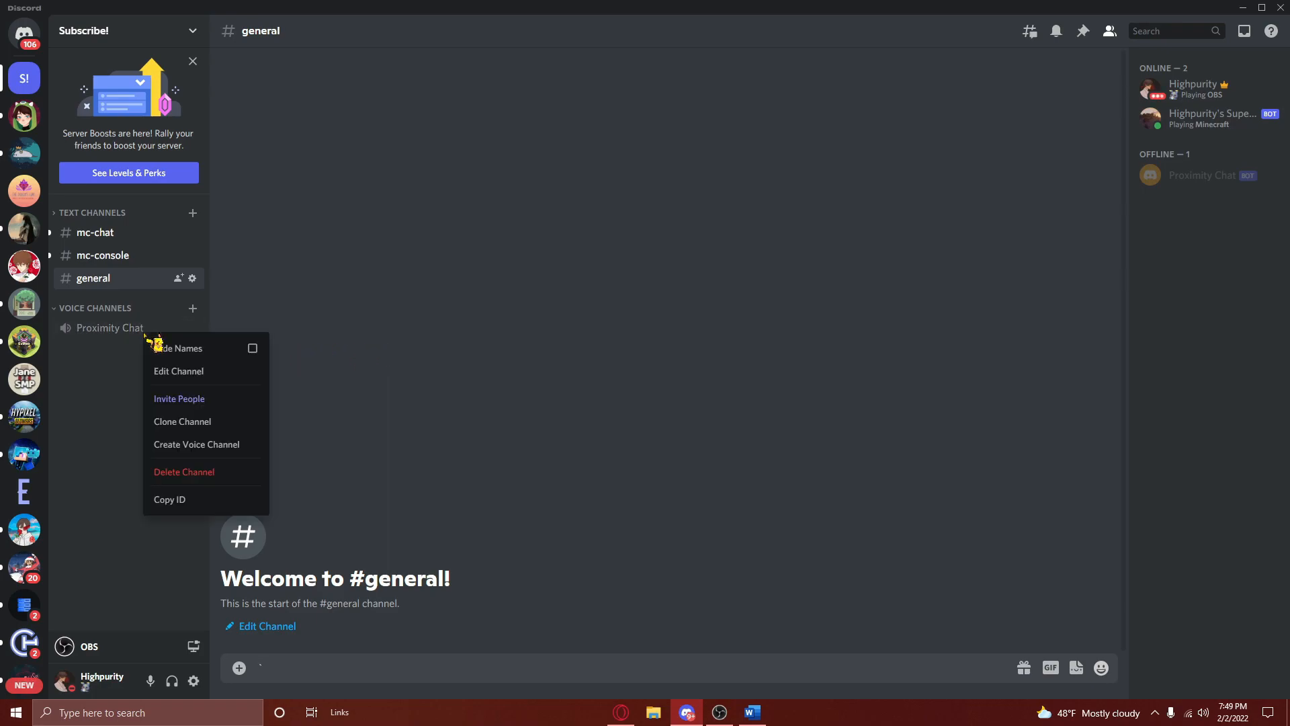
{"action": "mouse_move", "coordinate": [181, 499]}
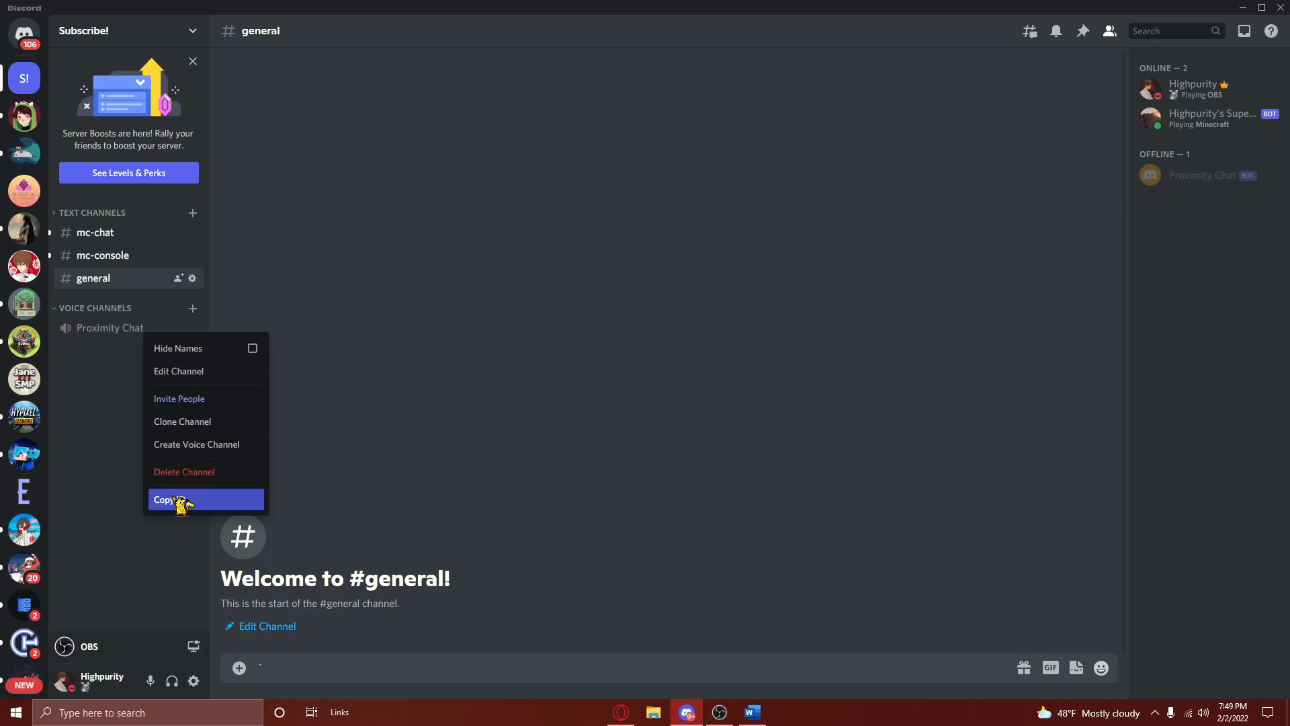
Copy the Proximity Chat voice channel ID and open the channel list's options menu.
{"action": "left_click", "coordinate": [172, 499]}
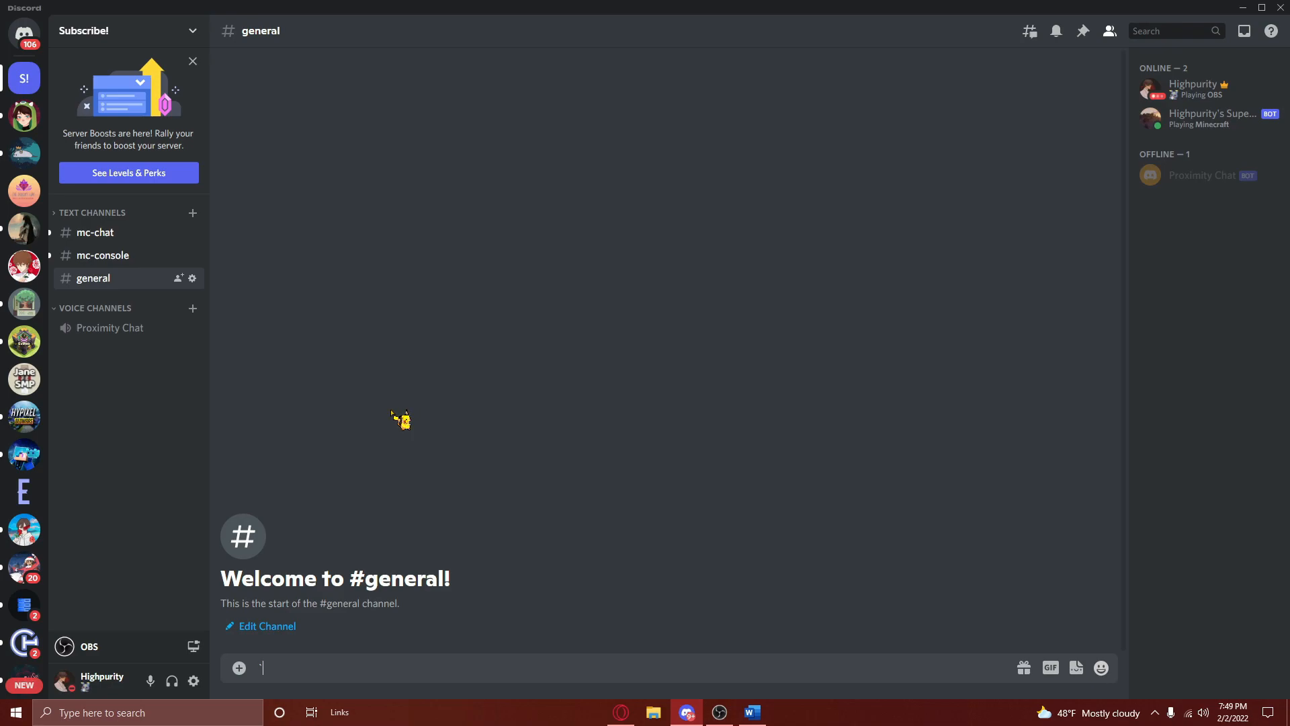
{"action": "mouse_move", "coordinate": [156, 324]}
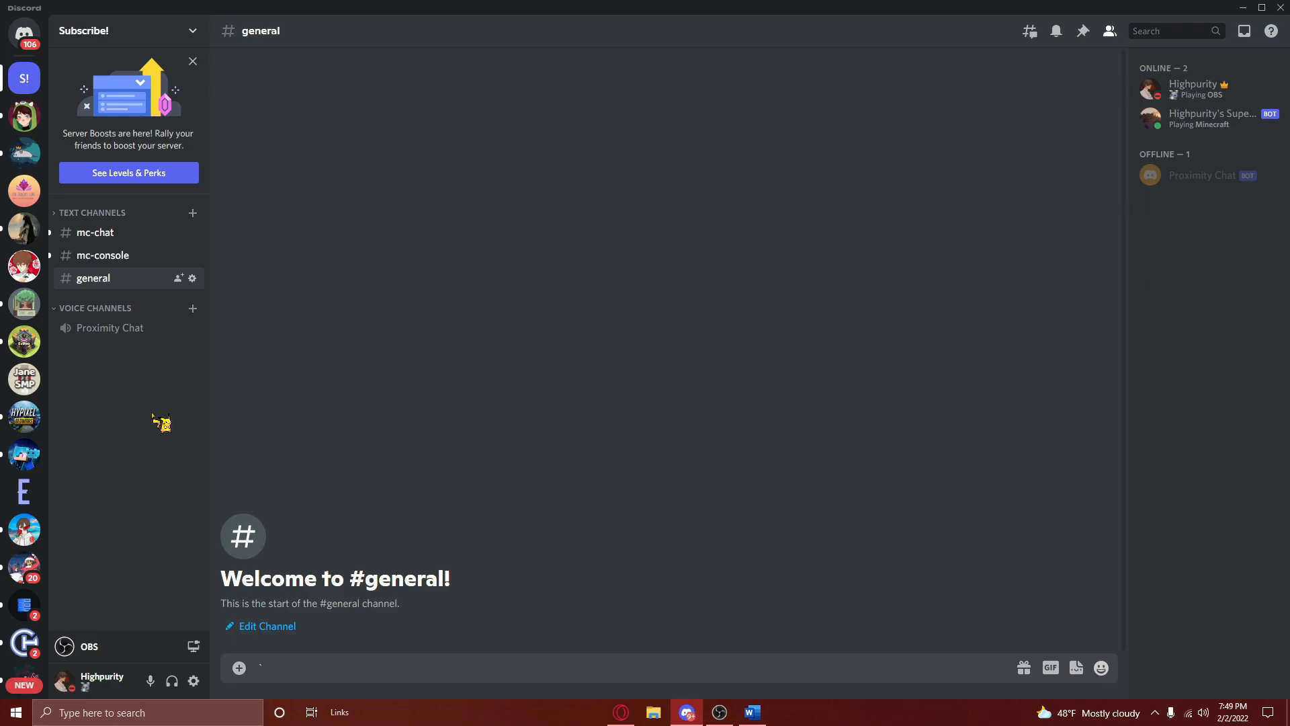
{"action": "right_click", "coordinate": [161, 421]}
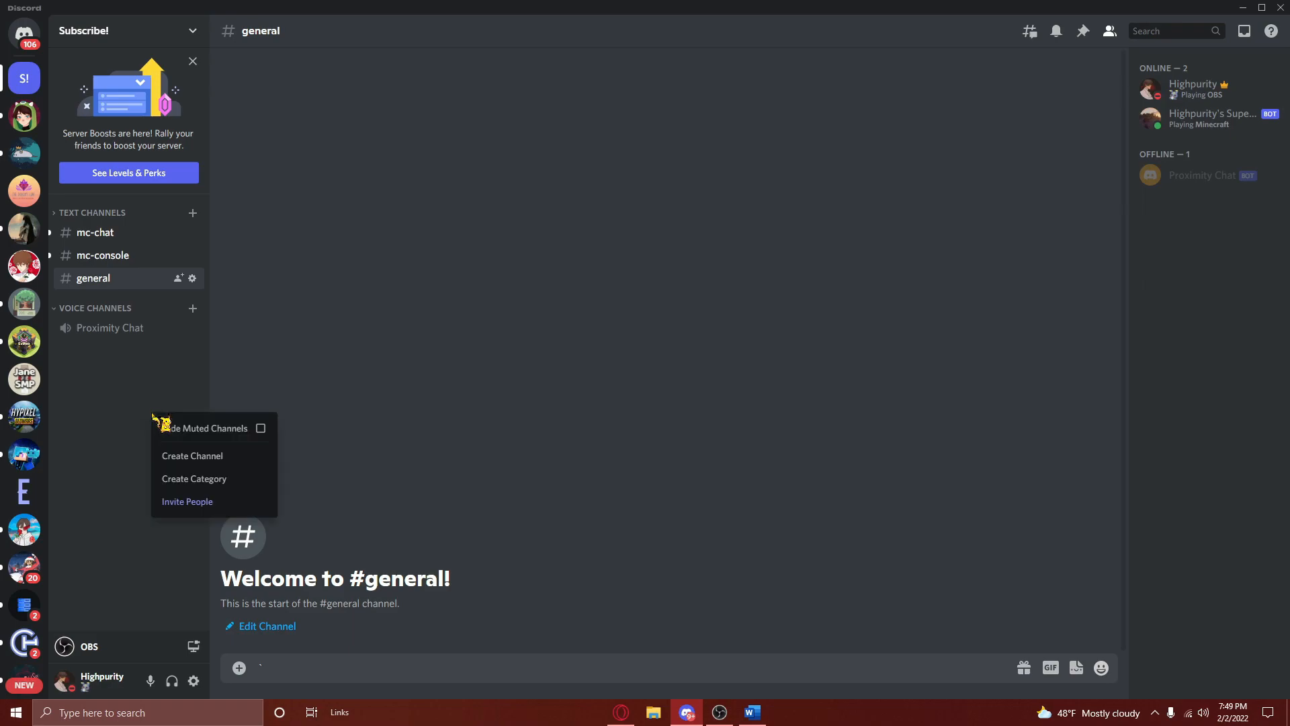
{"action": "mouse_move", "coordinate": [194, 477]}
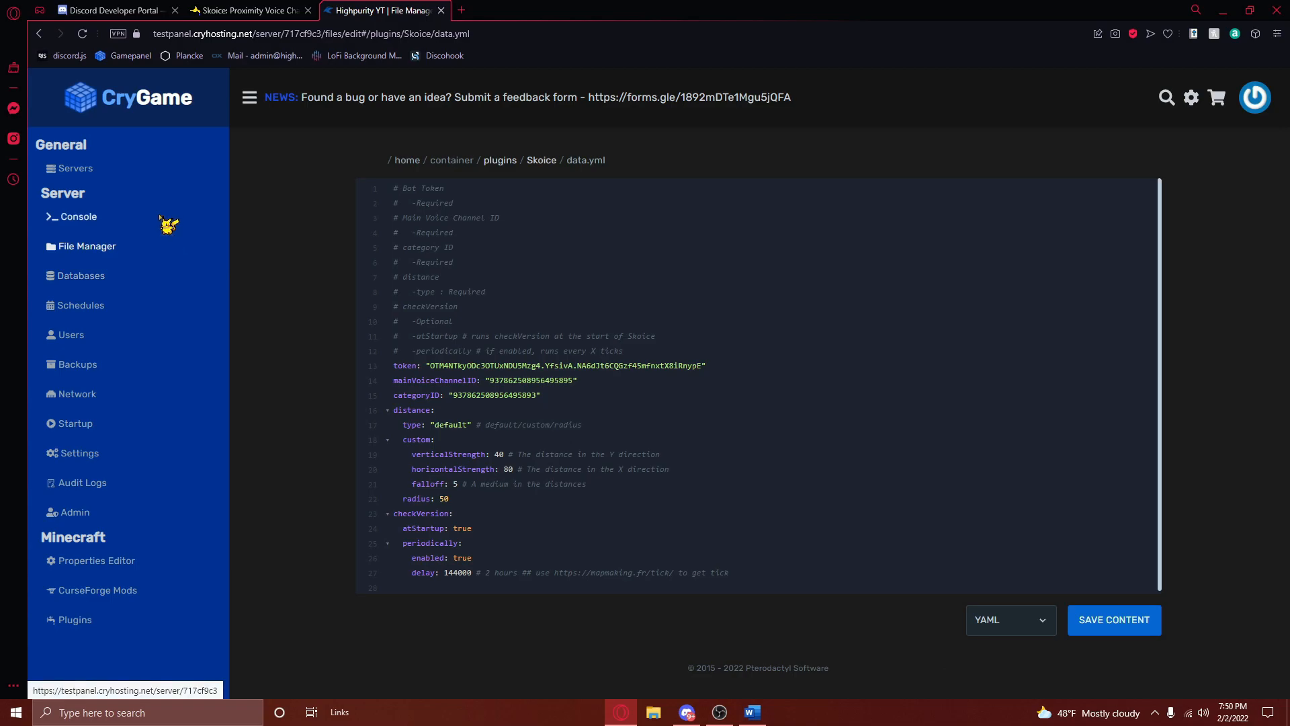
Open the CryGame server console to restart the server with the saved Skoice config.
{"action": "left_click", "coordinate": [80, 216]}
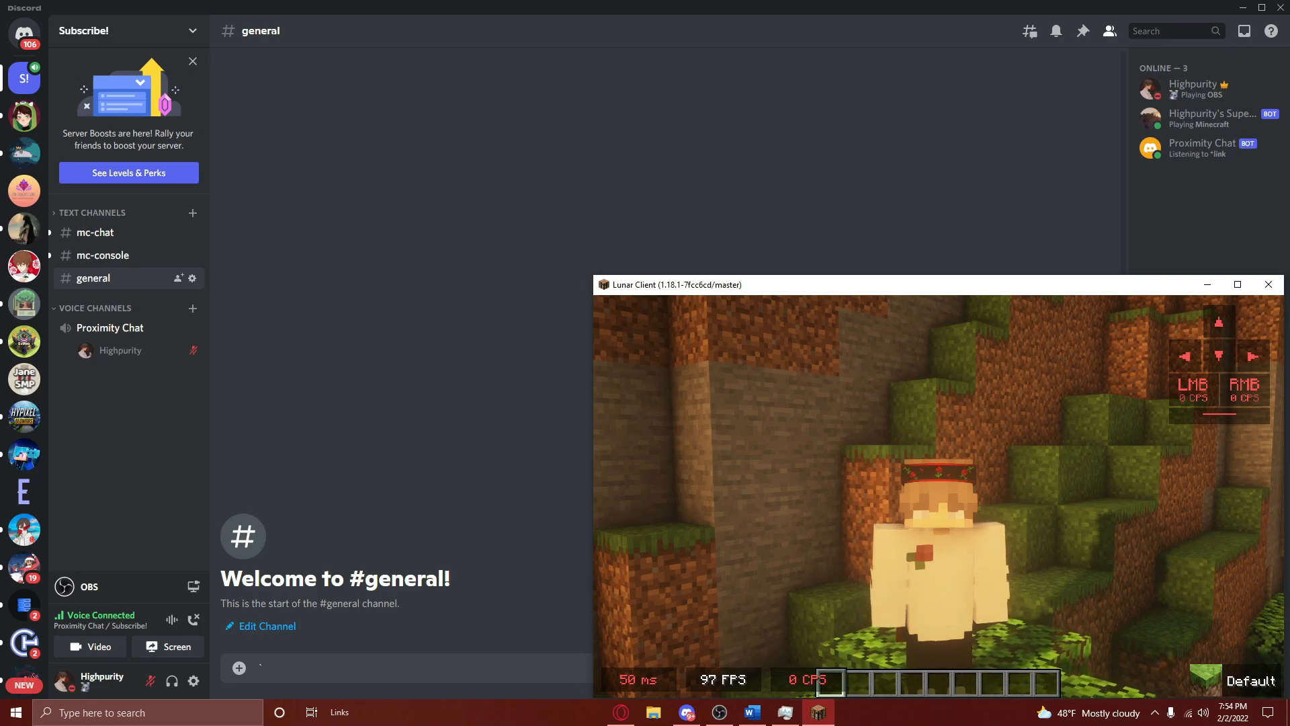
Send the '*link' command in #general to request the Proximity Chat verification code.
{"action": "left_click", "coordinate": [1267, 283]}
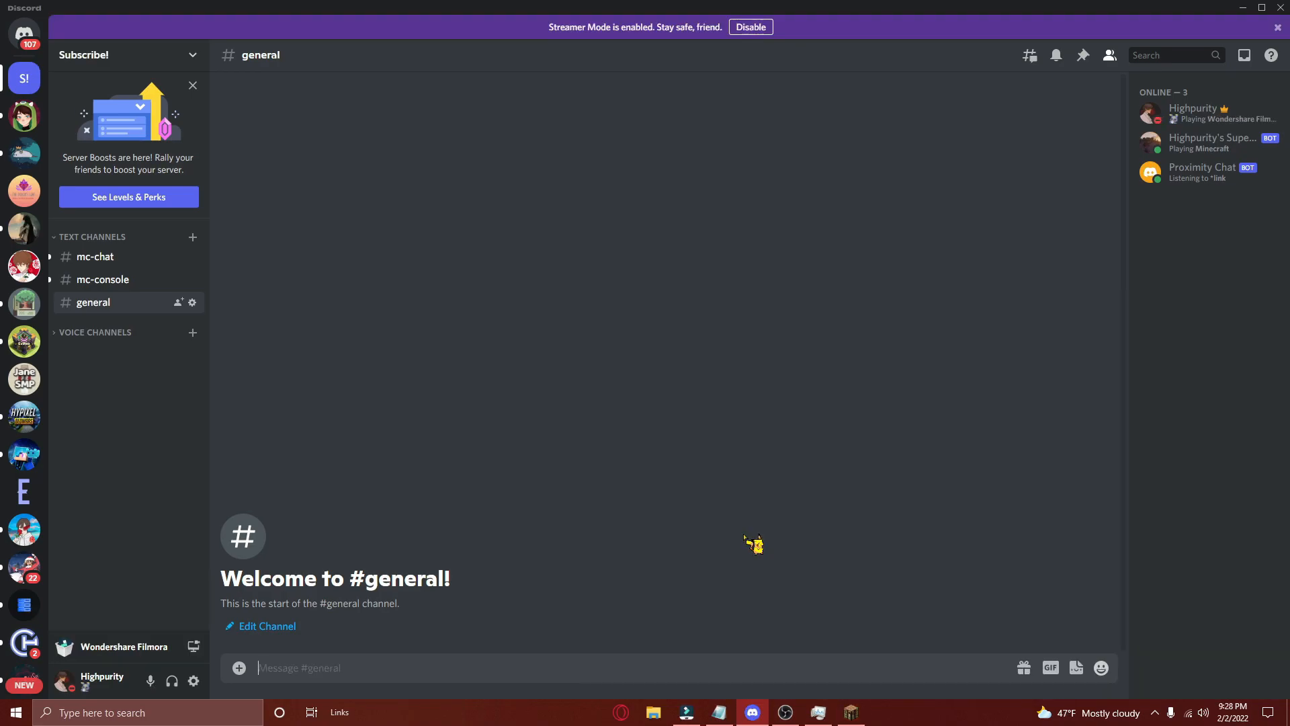
{"action": "type", "text": "*lin"}
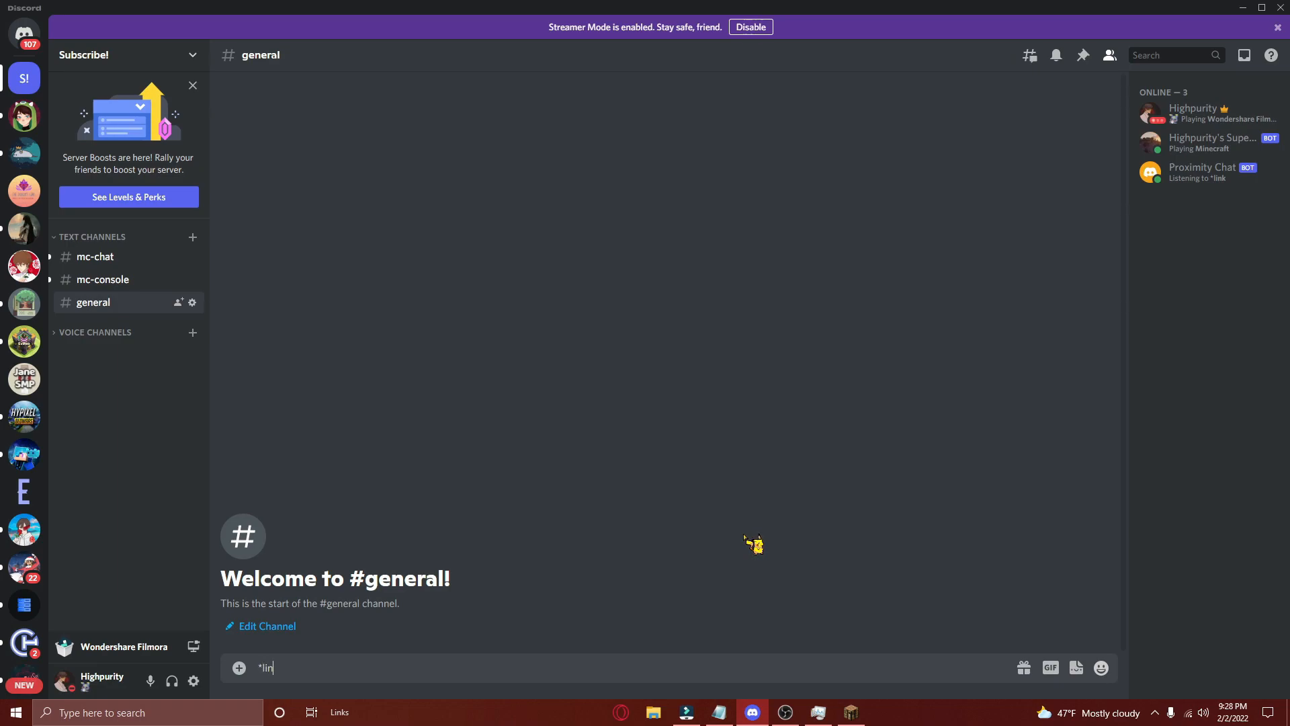
{"action": "type", "text": "k"}
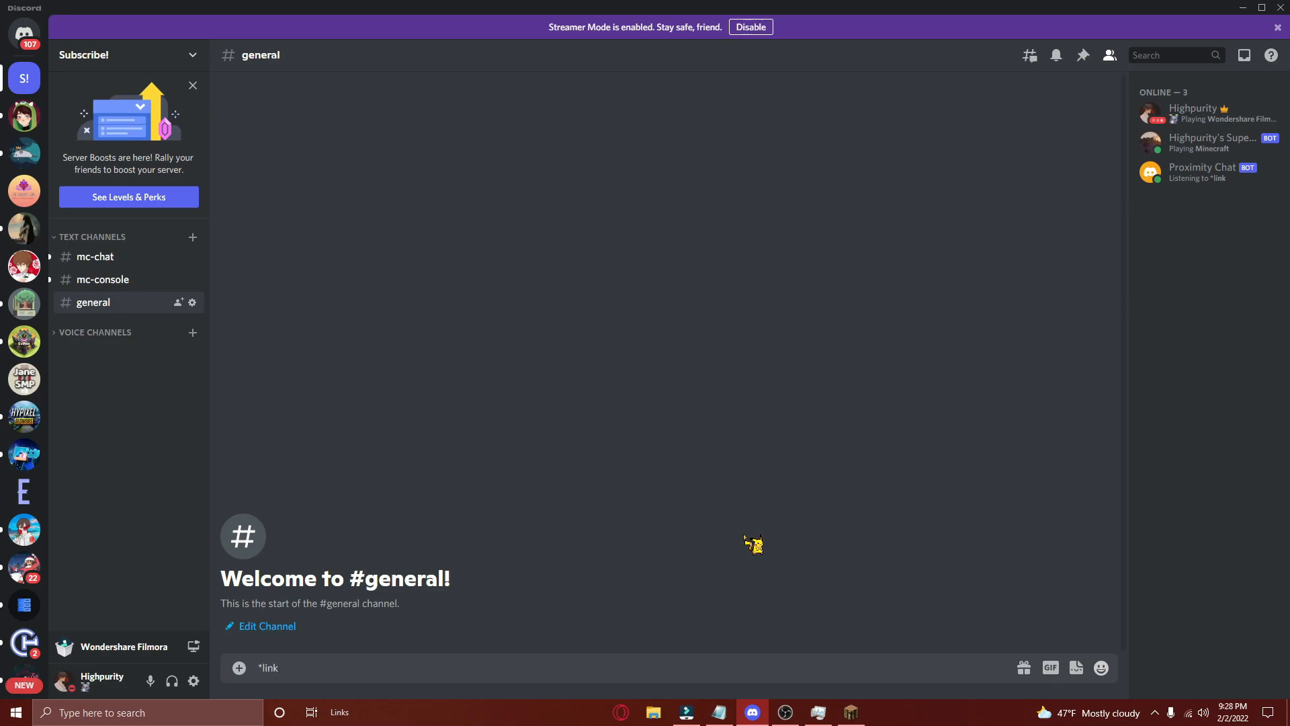
{"action": "type", "text": "highpurity"}
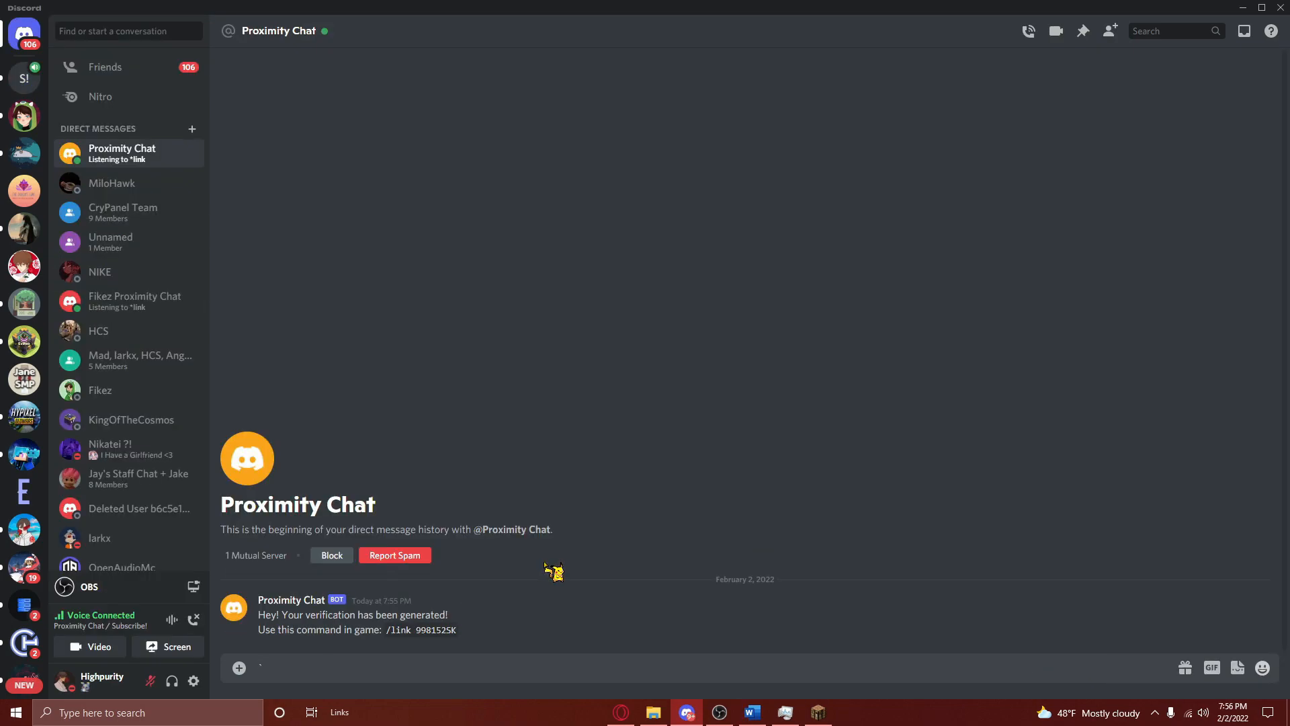
{"action": "mouse_move", "coordinate": [472, 630]}
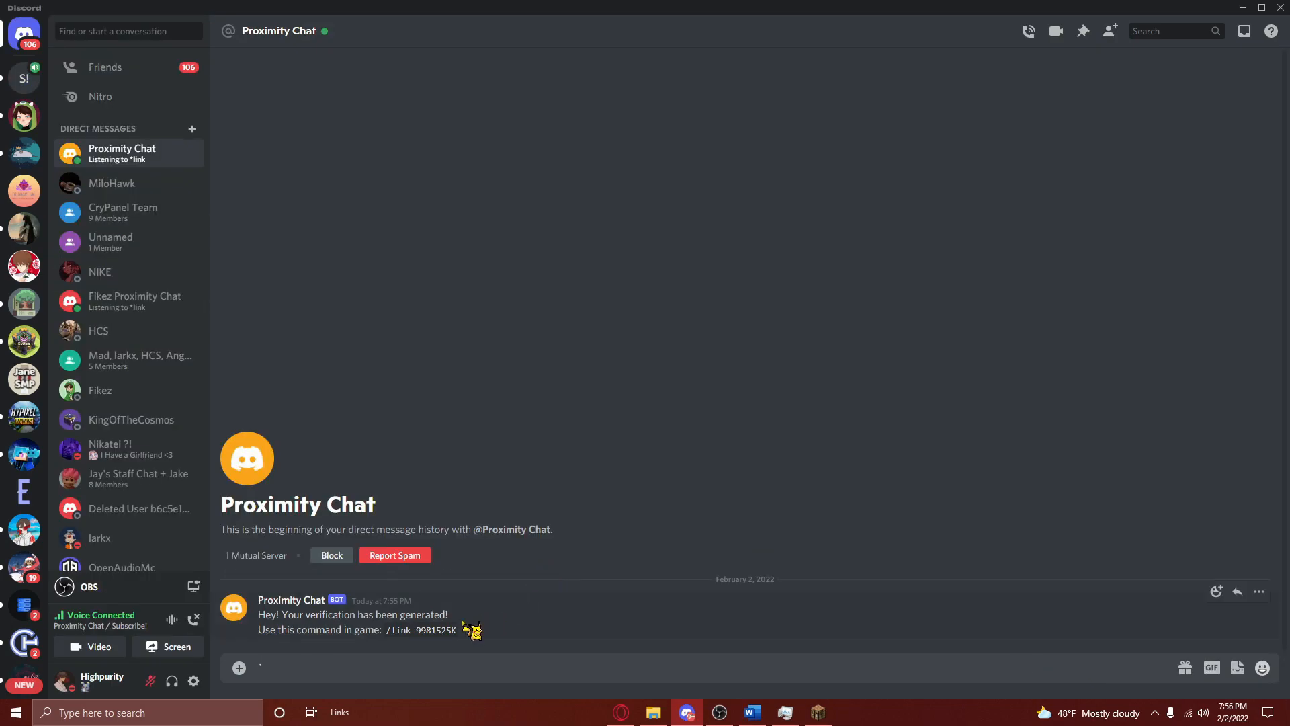
Select the /link verification command in the bot's DM and switch to Minecraft.
{"action": "double_click", "coordinate": [420, 630]}
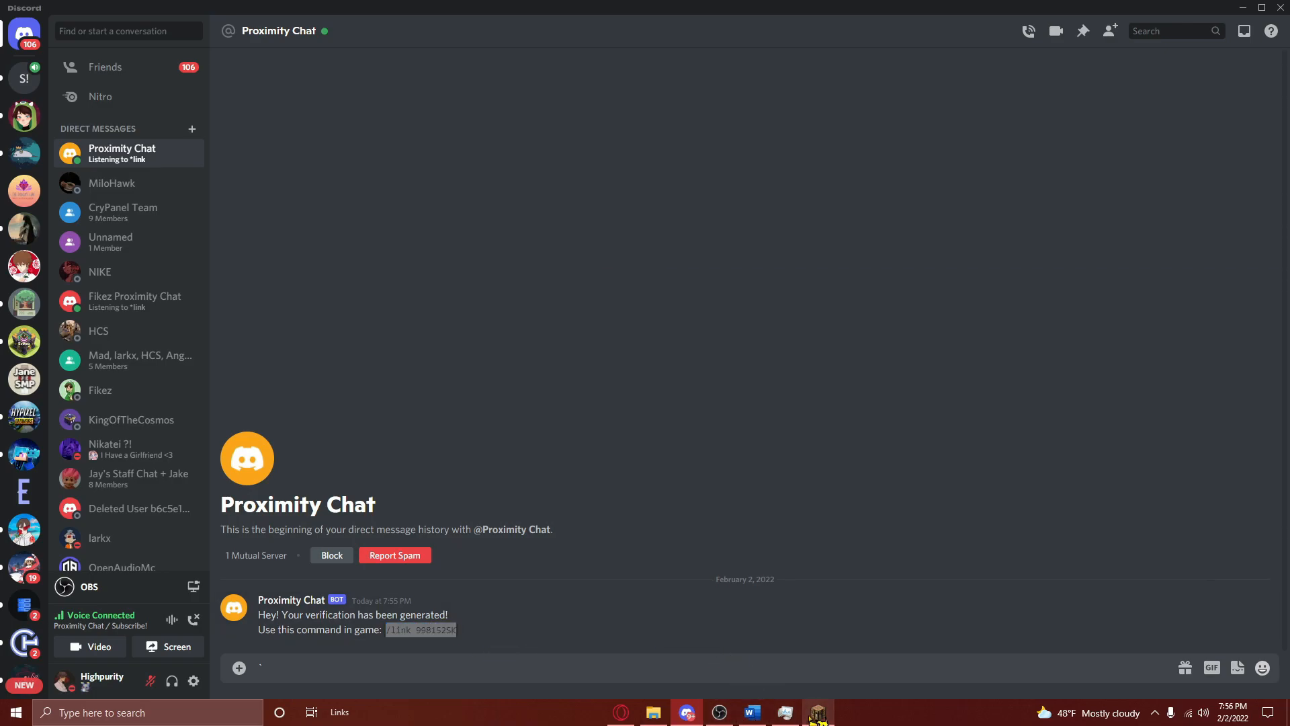
{"action": "left_click", "coordinate": [817, 711]}
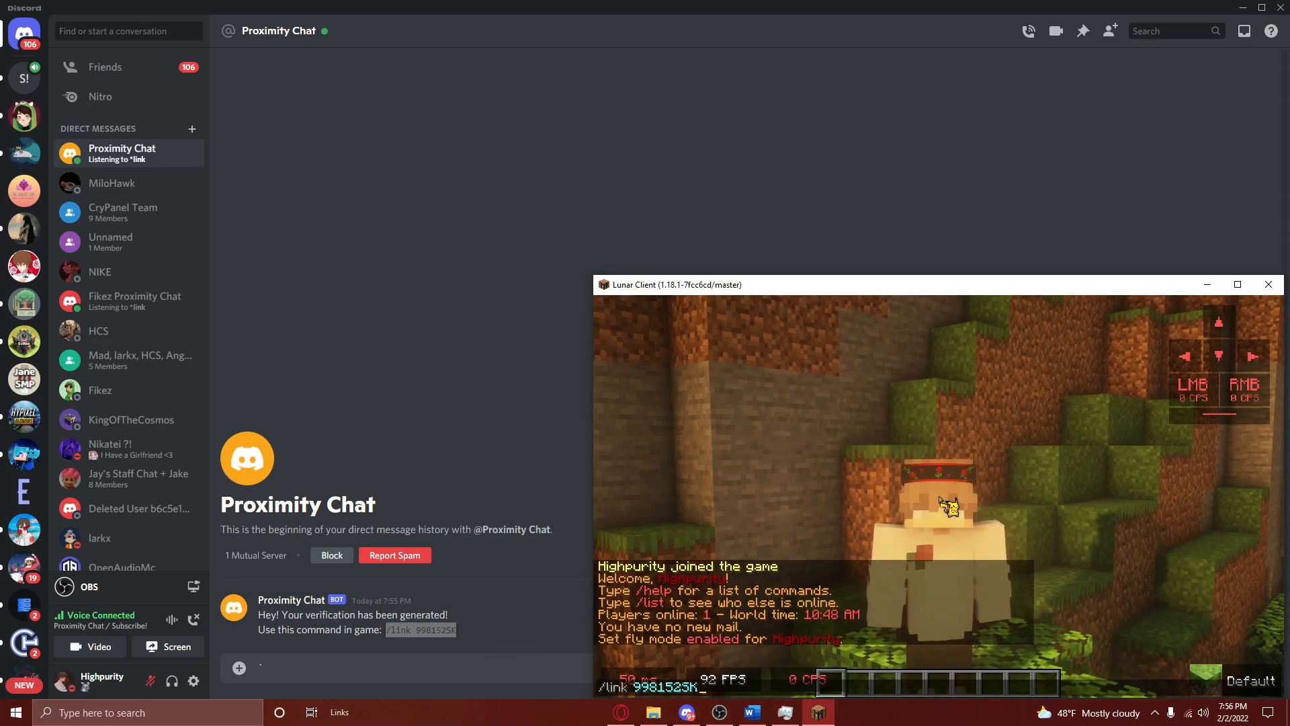